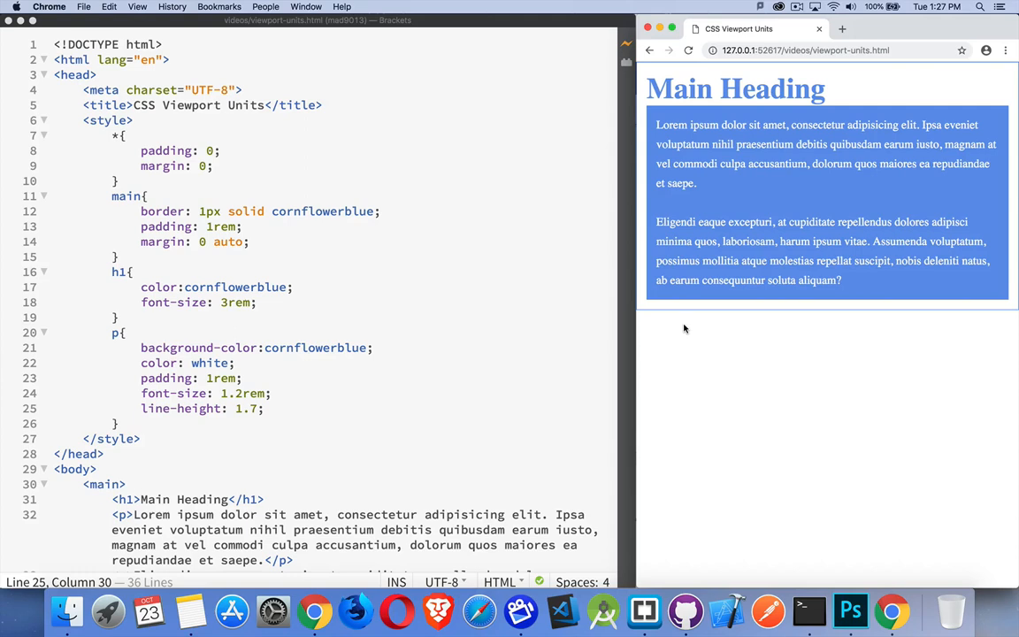
Start an empty /* */ comment block at the top of the style rules
click(186, 120)
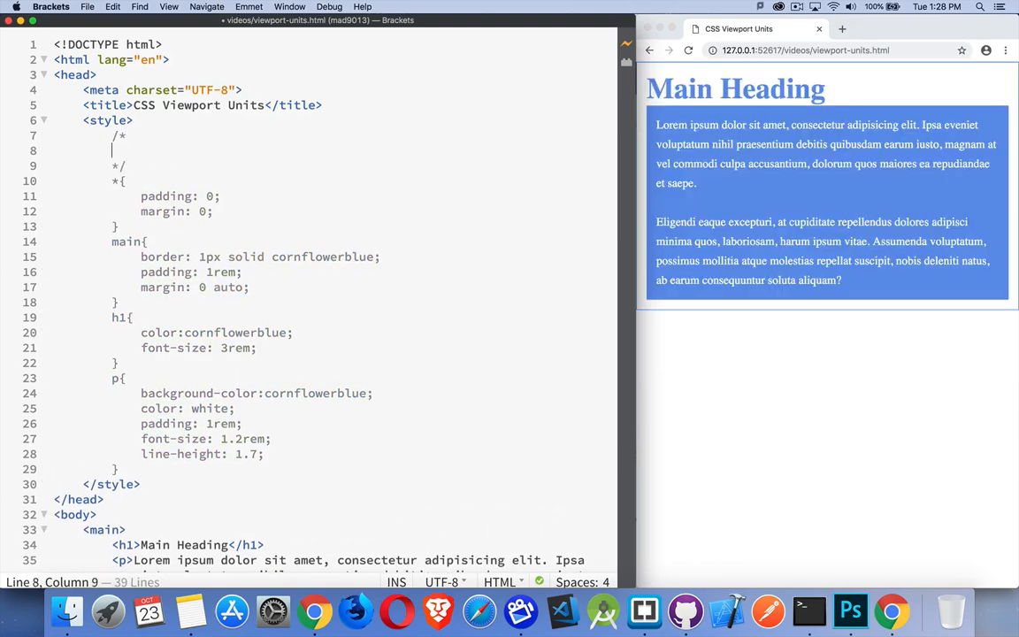
Note vw as viewport width and vh as viewport height in the comment
text(vh)
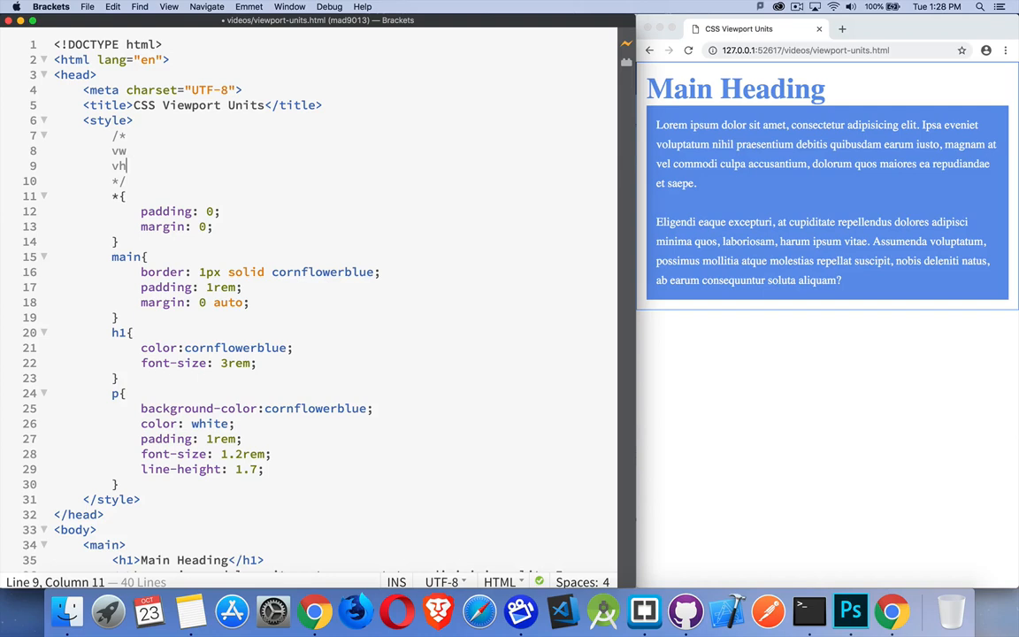
text(vmin)
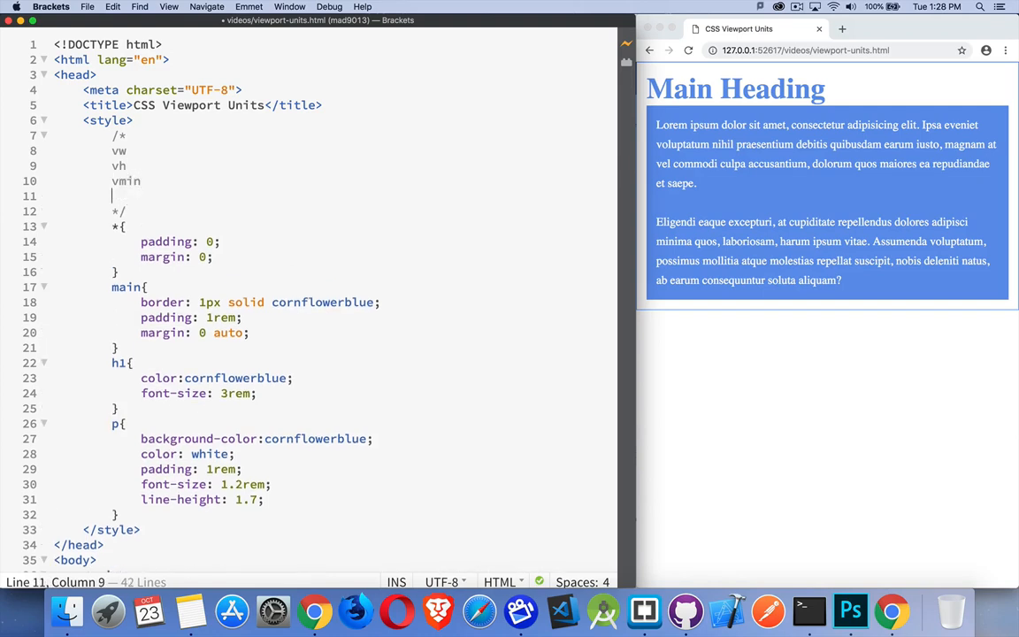
text(vmax)
click(180, 150)
text( - viewport width)
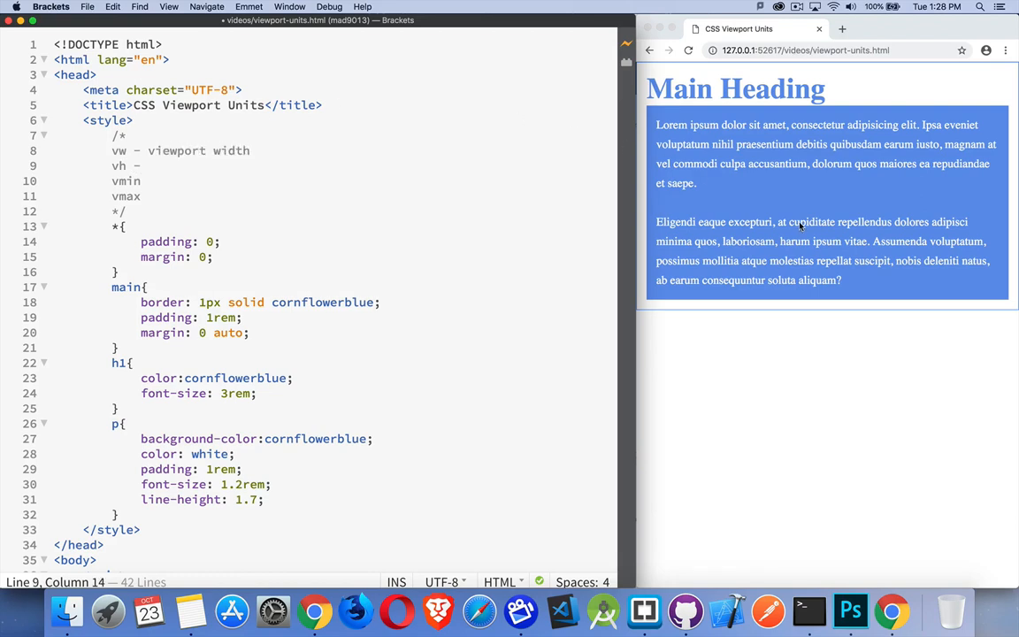
mouse_move(833, 310)
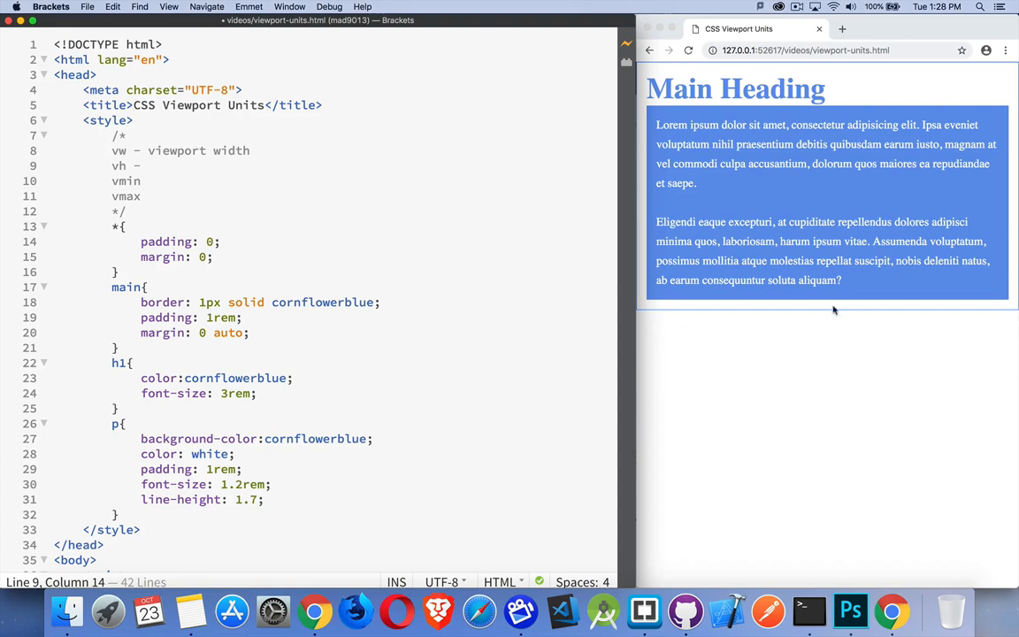
mouse_move(800, 315)
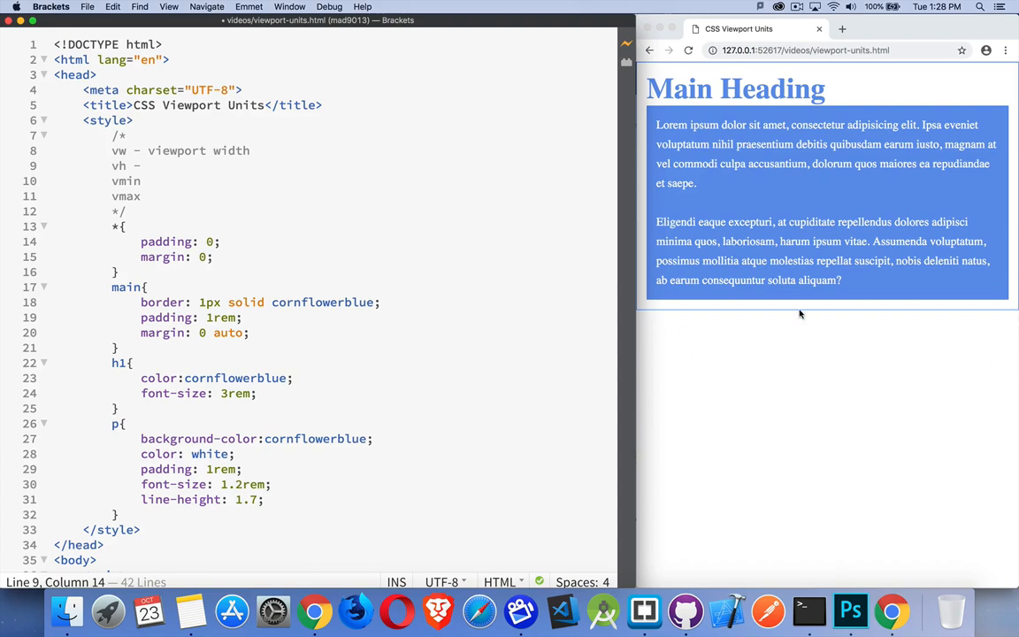
mouse_move(693, 262)
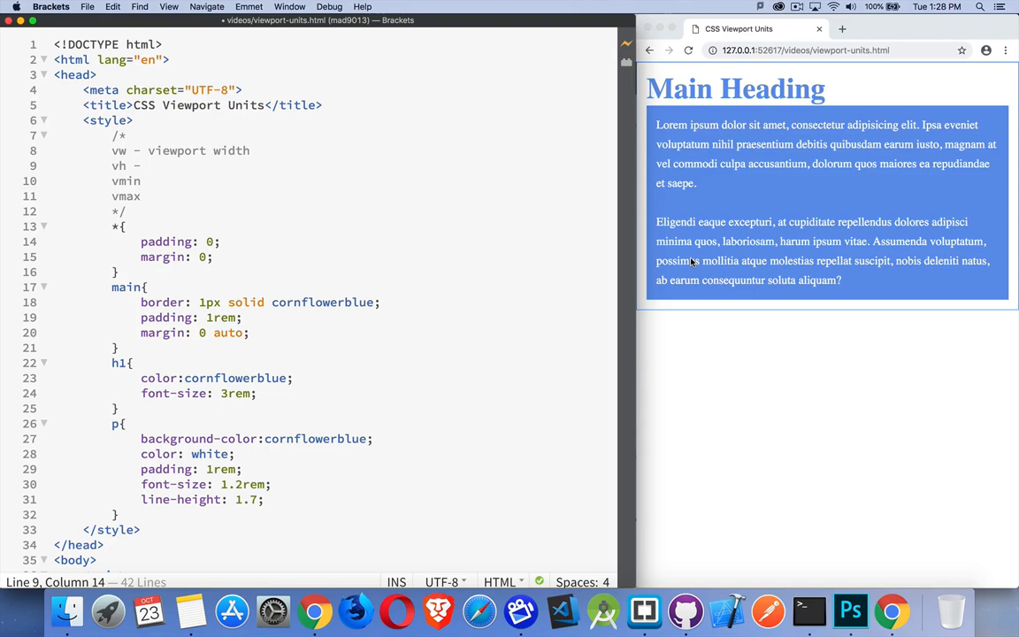
text(viewport h)
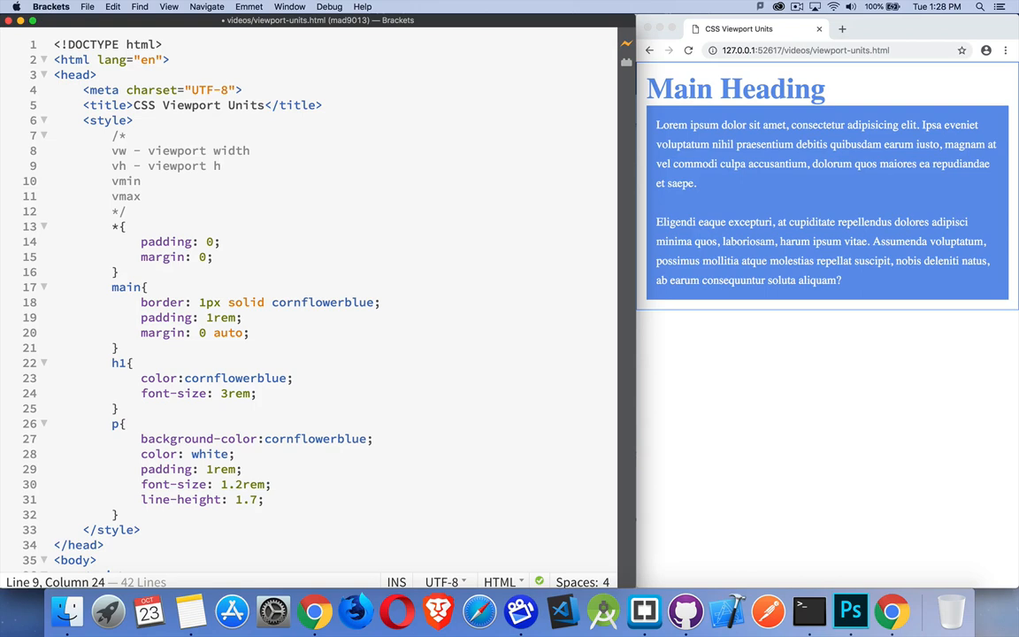
text(eight)
click(358, 180)
text( -)
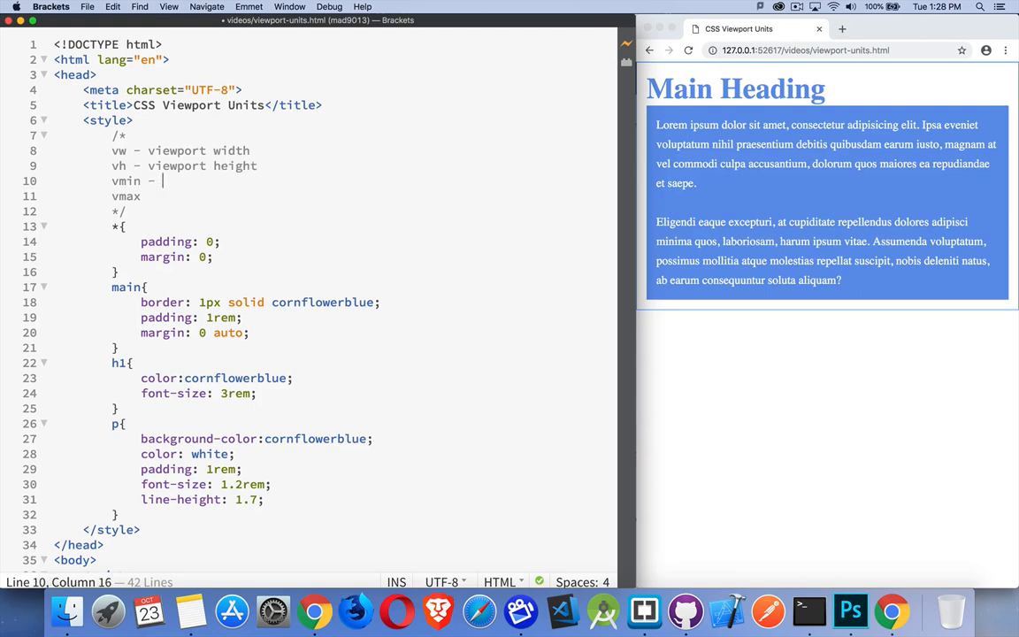
Note vmin as the smaller and vmax as the larger of vw and vh
text(smaller of)
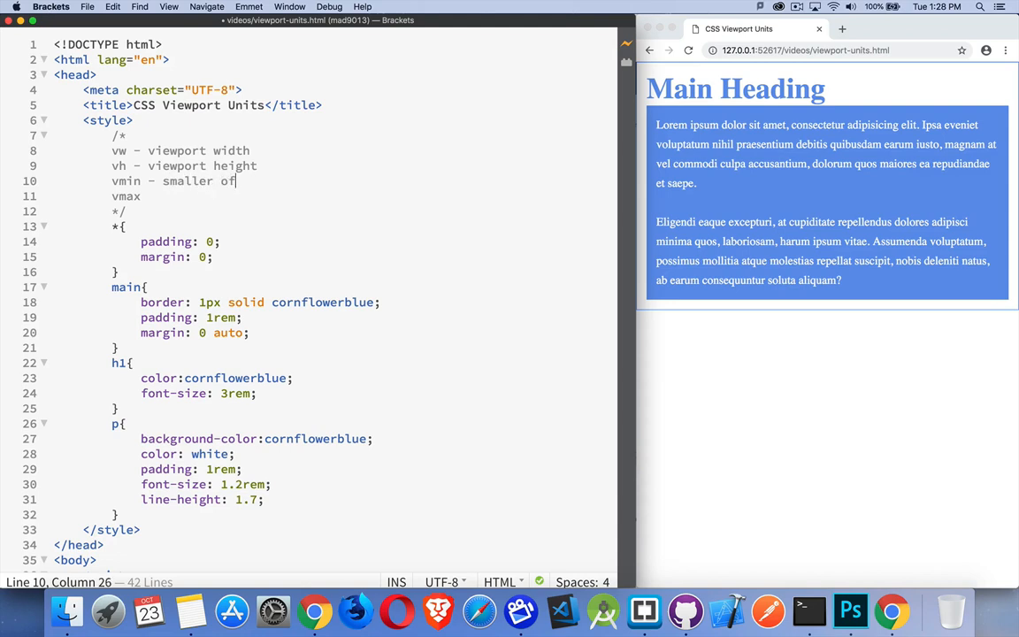
text(vw and vh)
click(334, 194)
text( -)
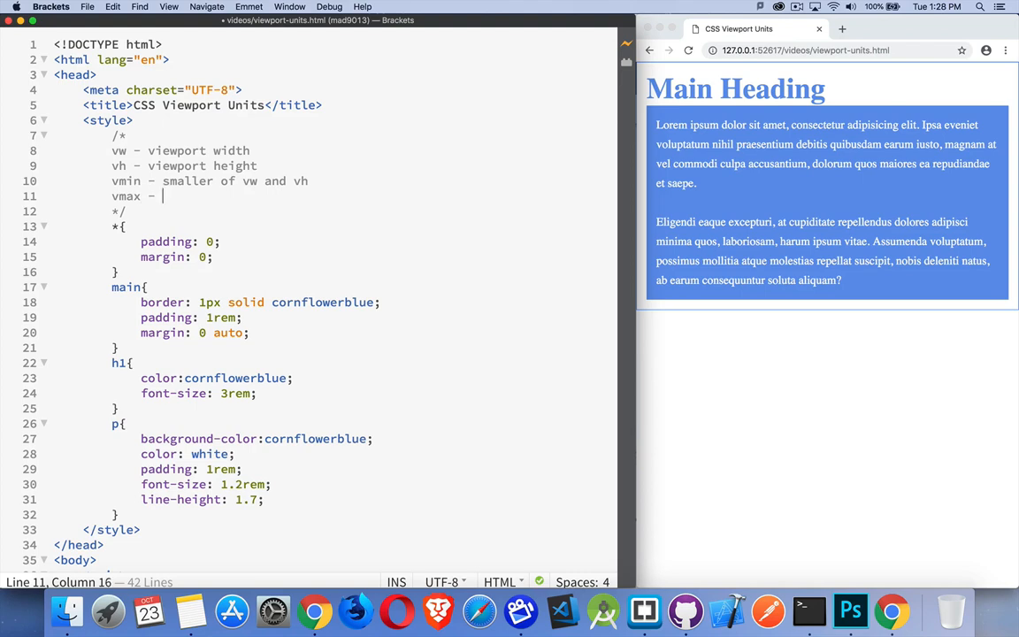
text(larger of)
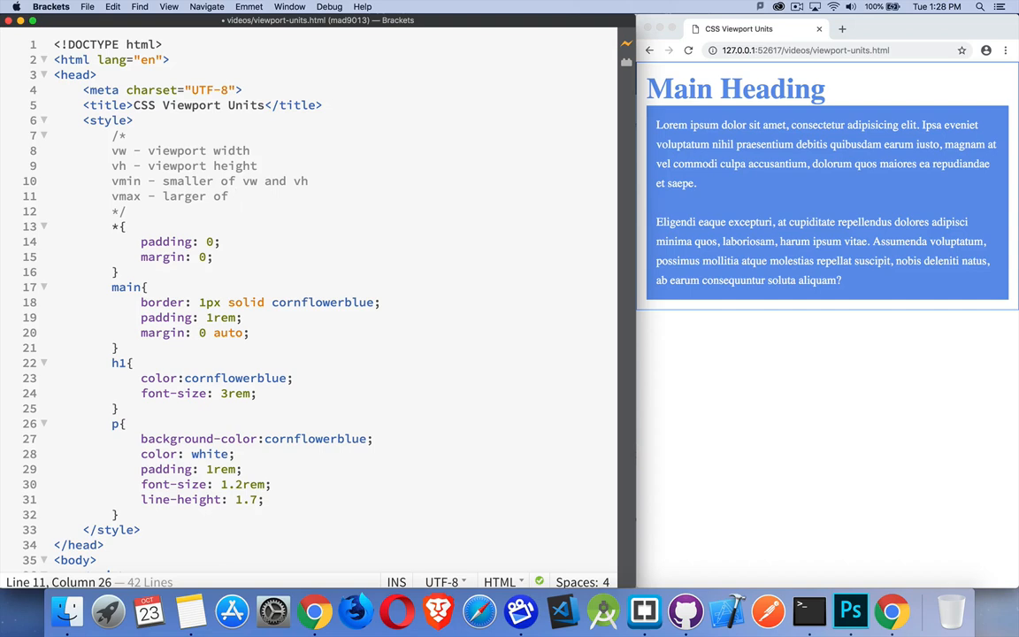
text(vw and)
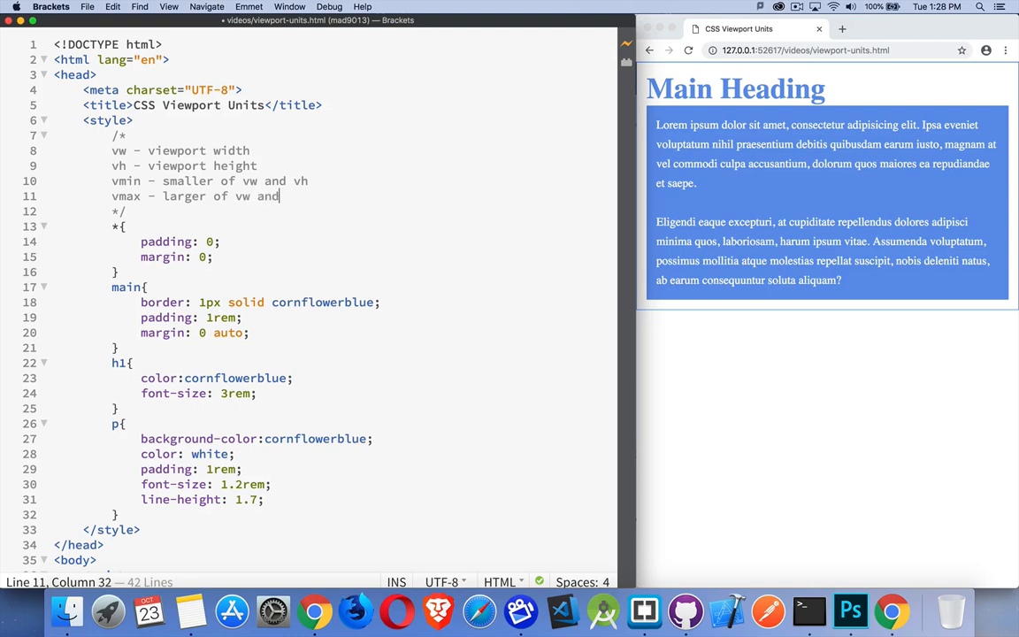
text(vh)
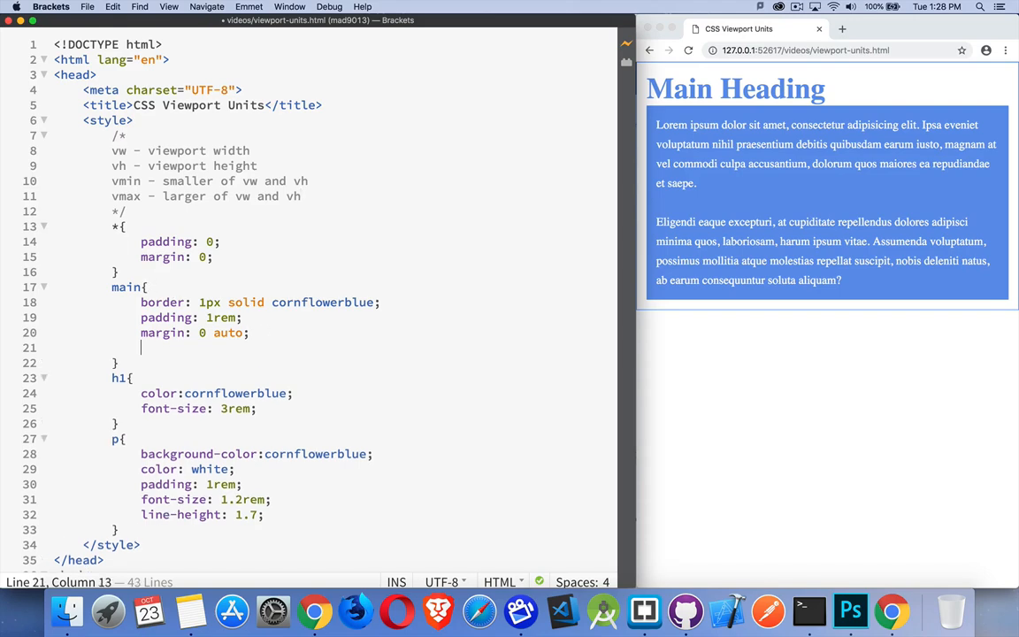
Add width: 50% to the main rule and check the narrower preview column
scroll(down, 3)
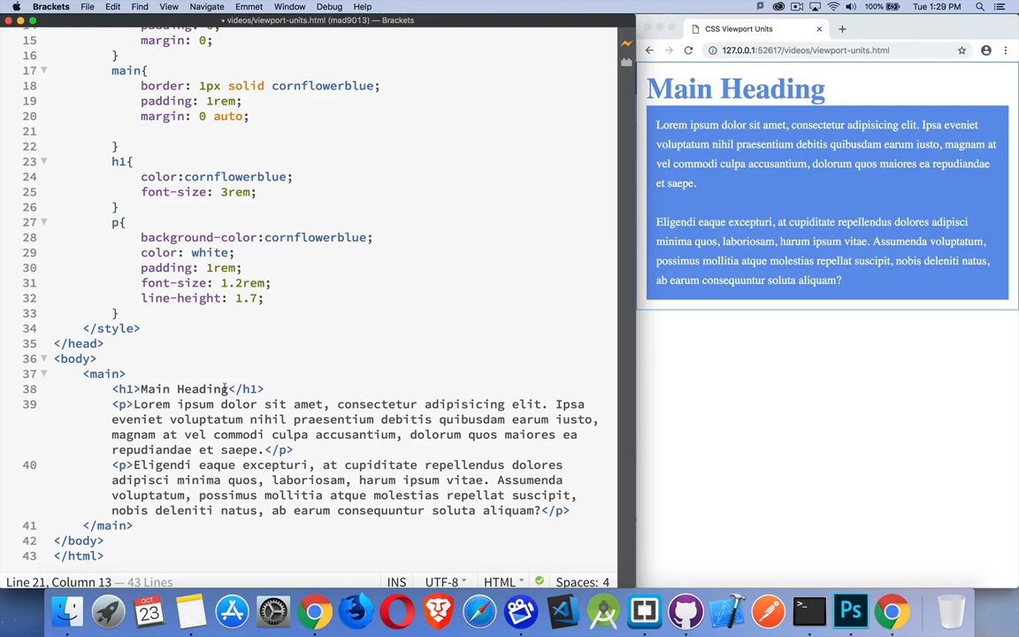
text(width: 50%;)
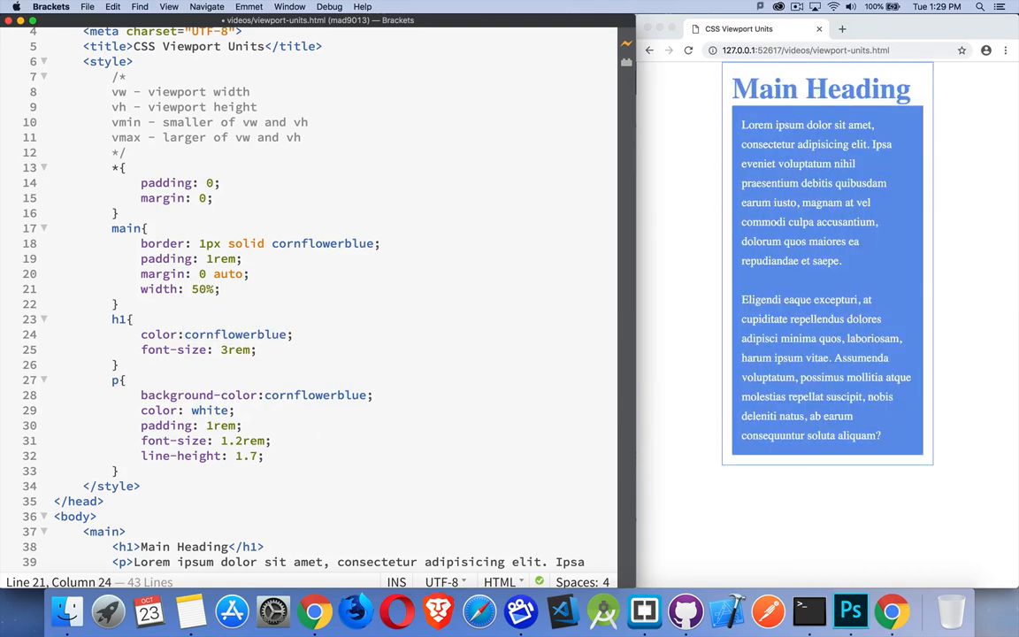
scroll(up, 3)
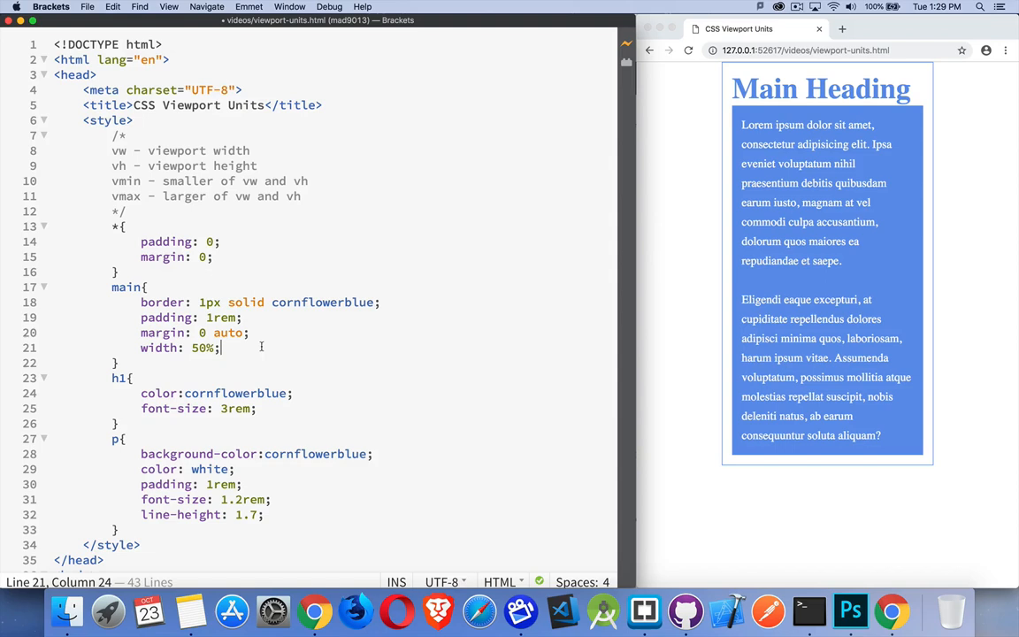
mouse_move(586, 245)
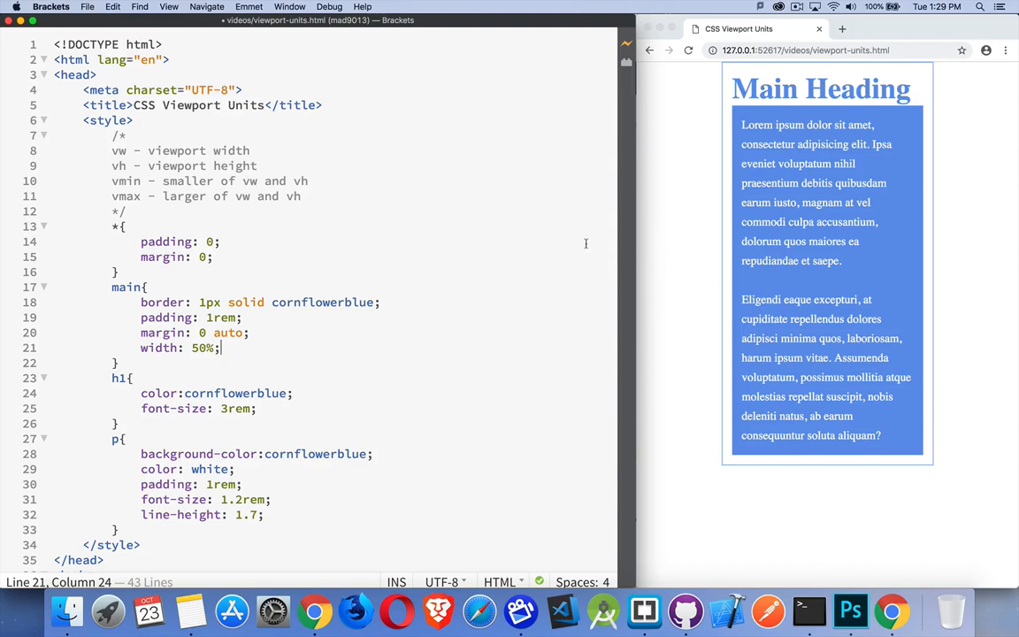
mouse_move(747, 185)
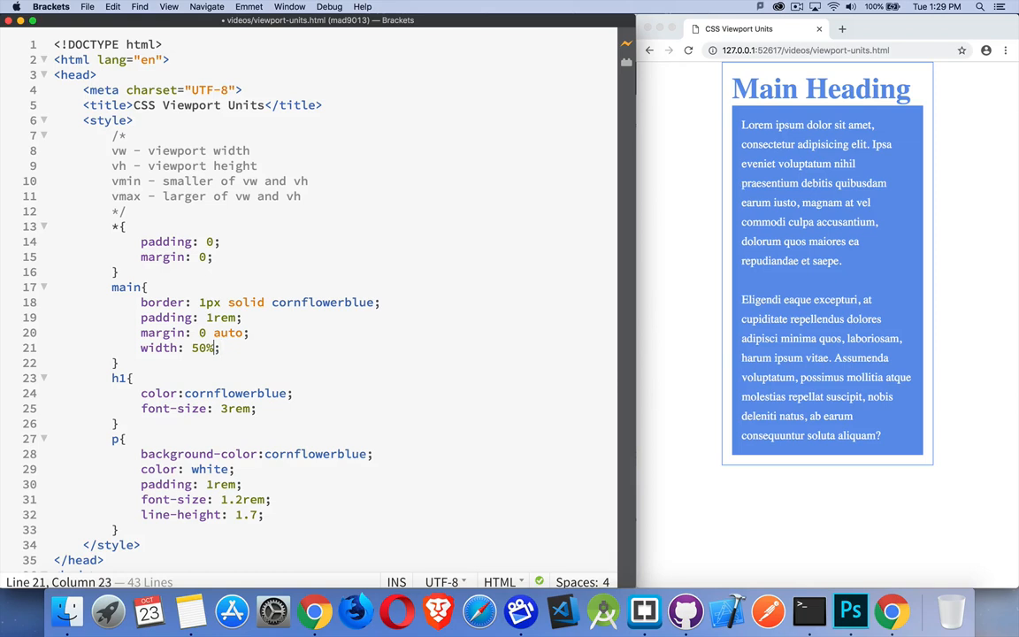
Make main's width 50vw instead of 50%
text(vw)
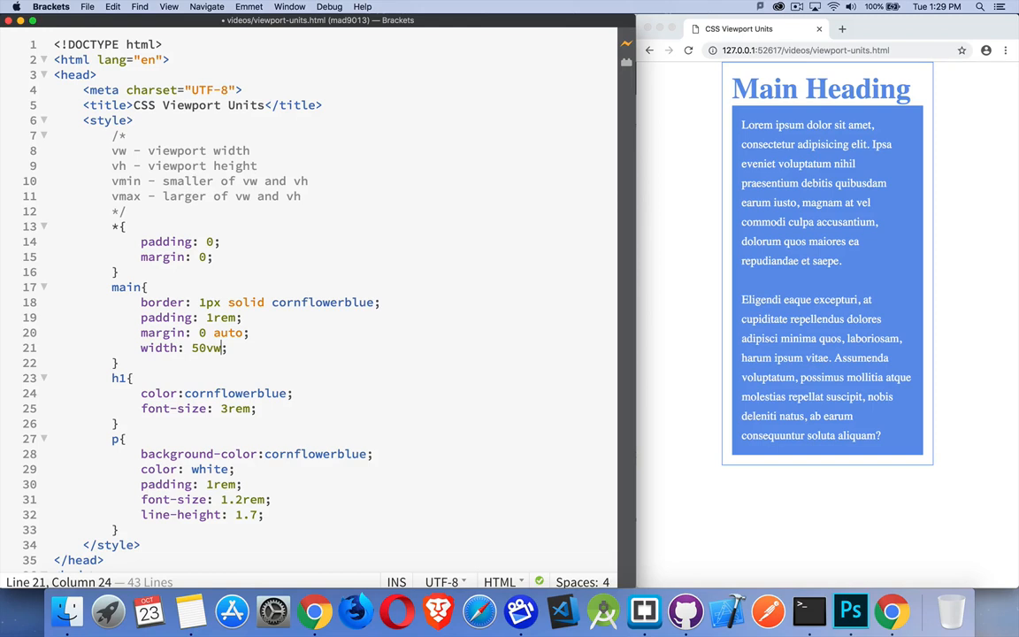
mouse_move(725, 208)
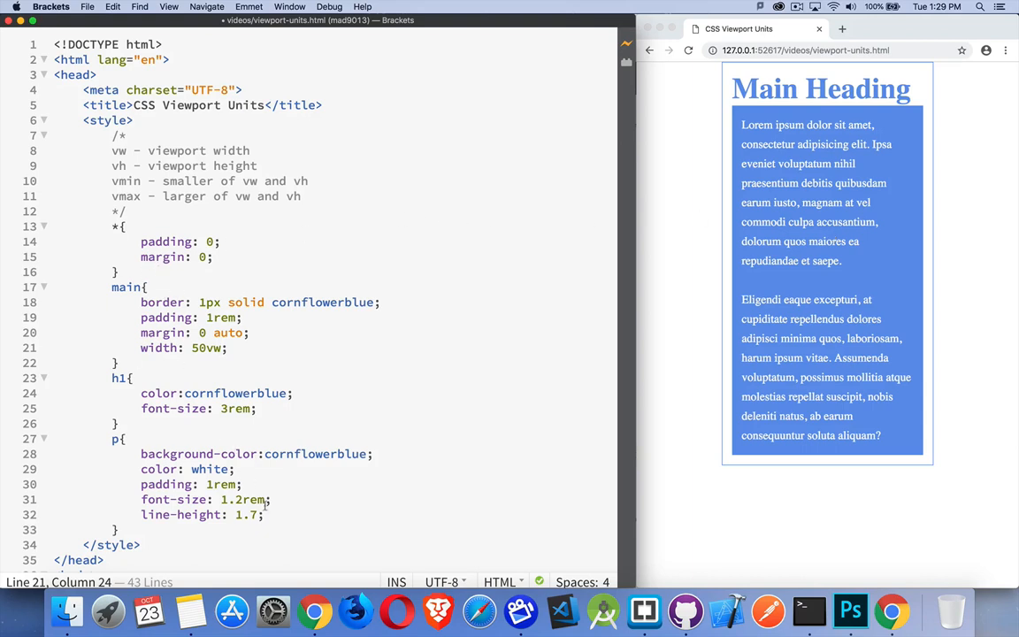
Give the p rule width: 50vw and box-sizing: border-box from the code hints
text(width: 50%)
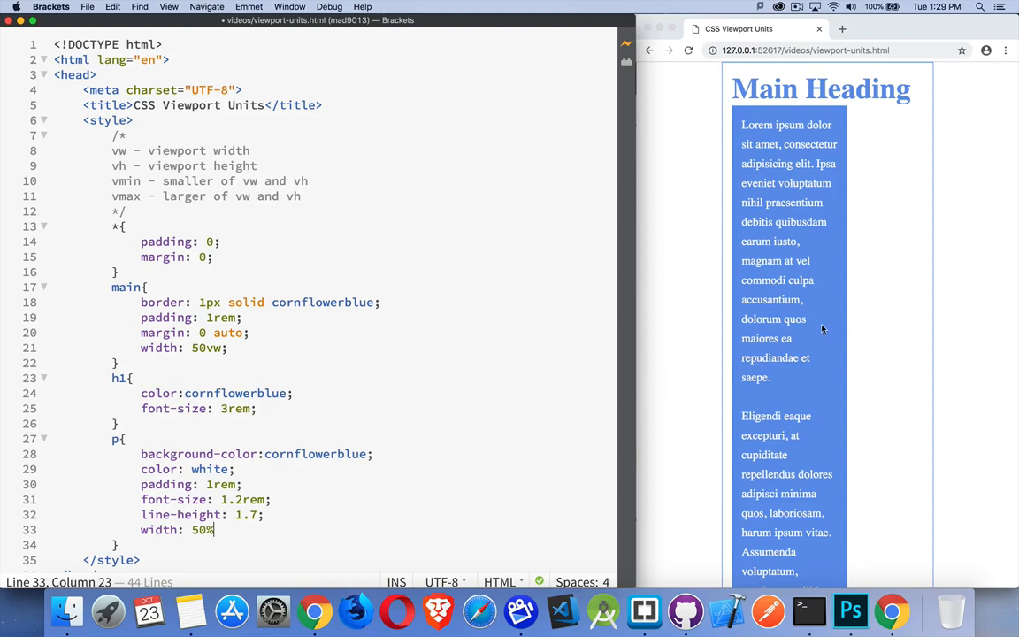
mouse_move(792, 261)
text(vw)
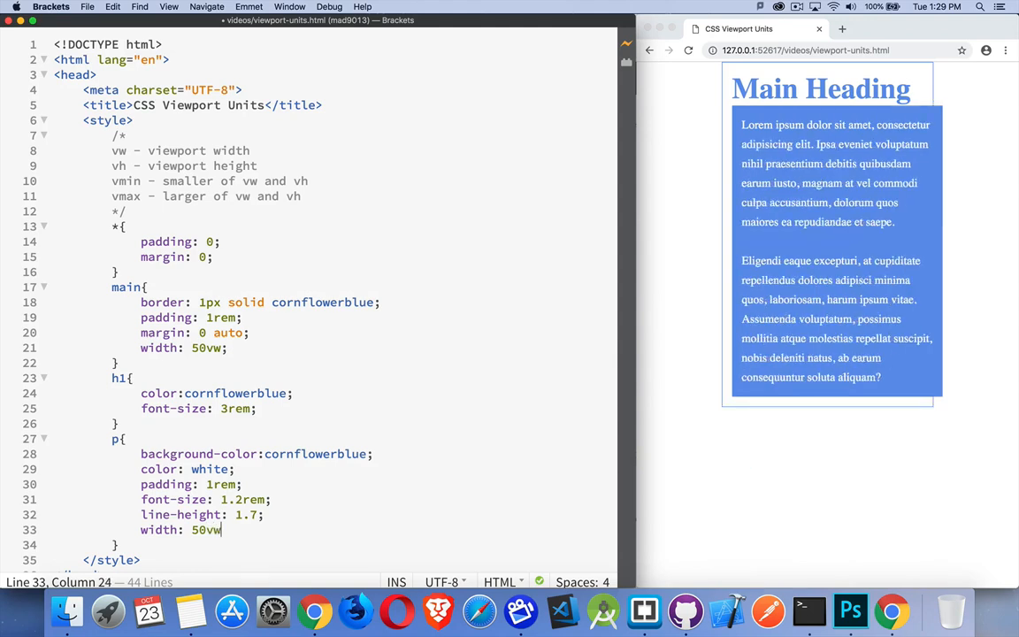
mouse_move(800, 322)
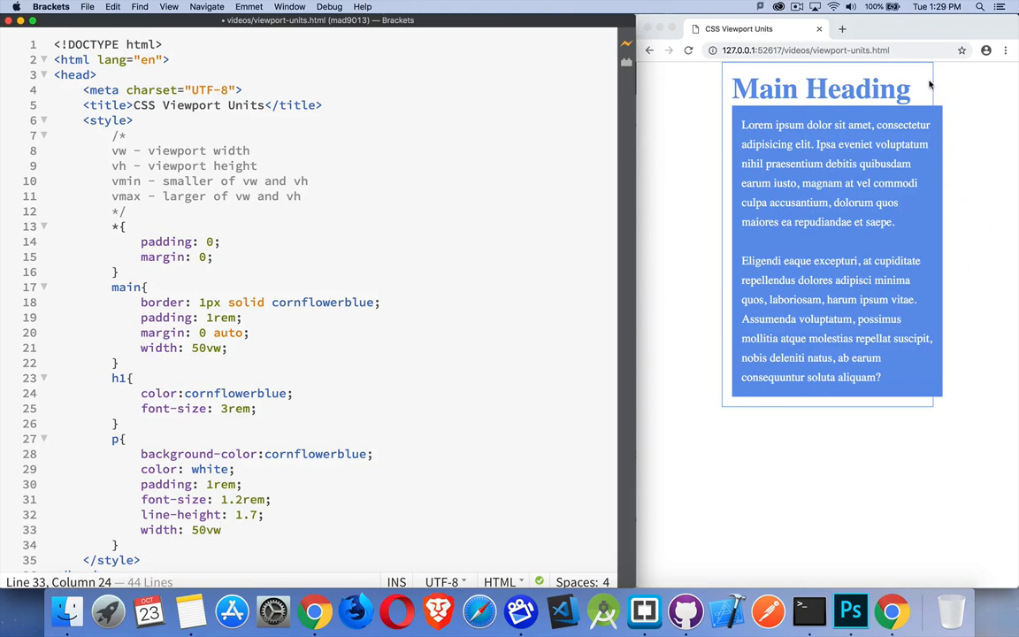
mouse_move(952, 142)
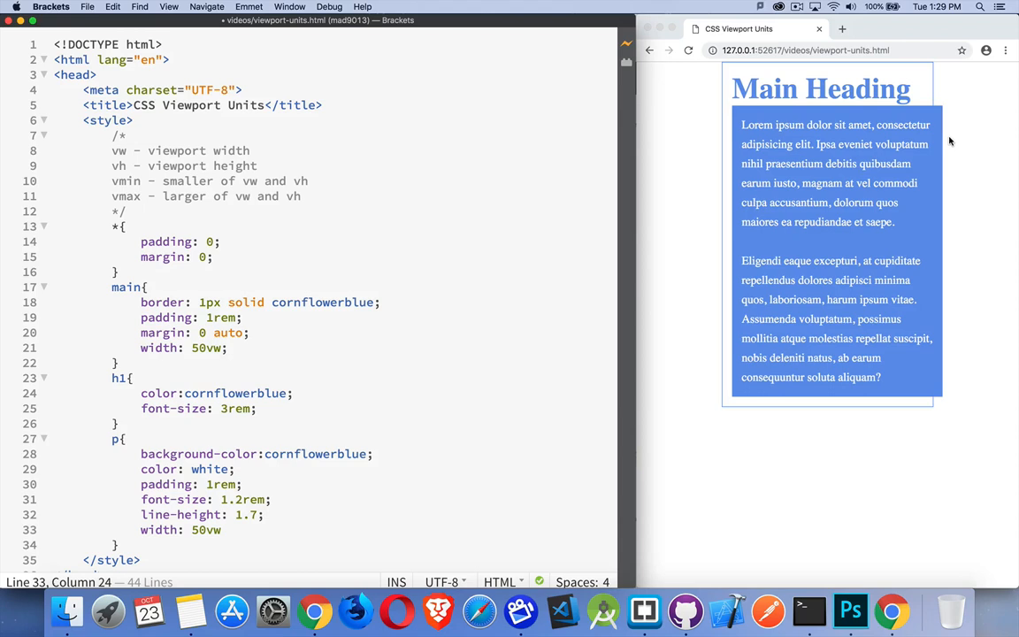
mouse_move(949, 117)
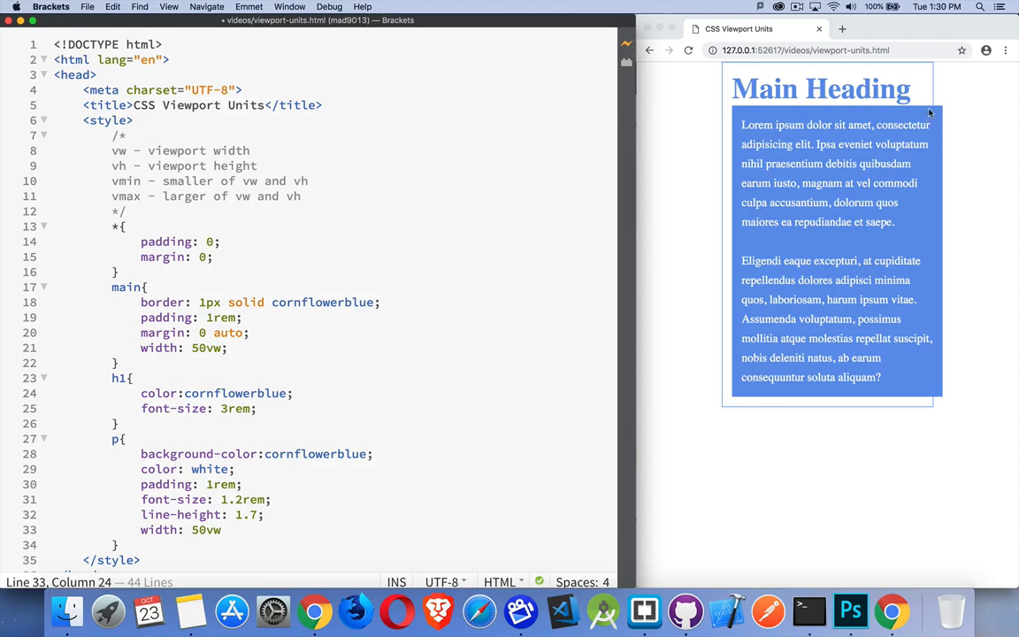
mouse_move(924, 78)
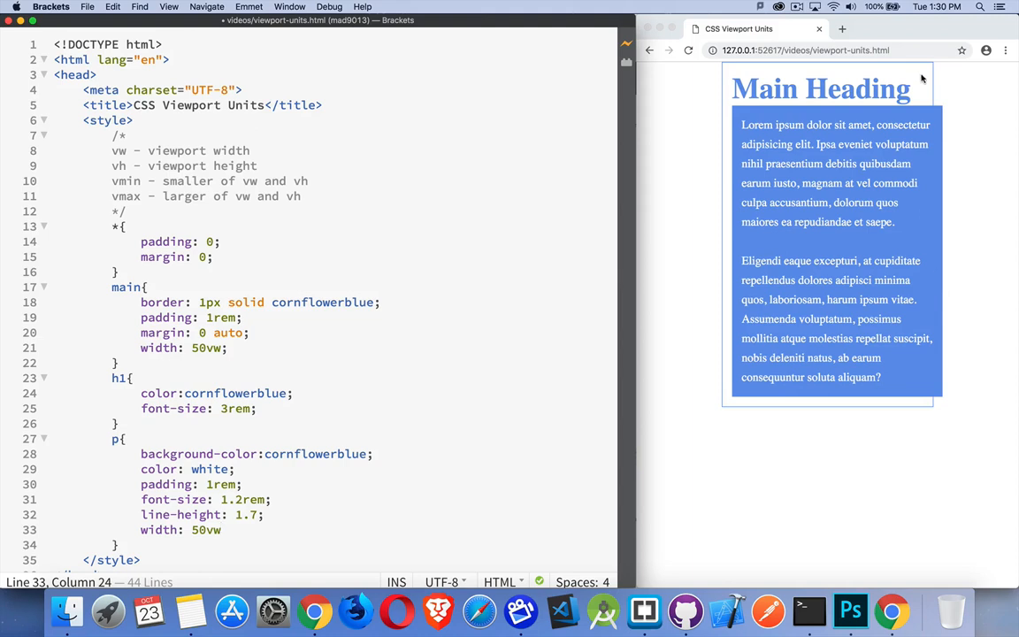
key(enter)
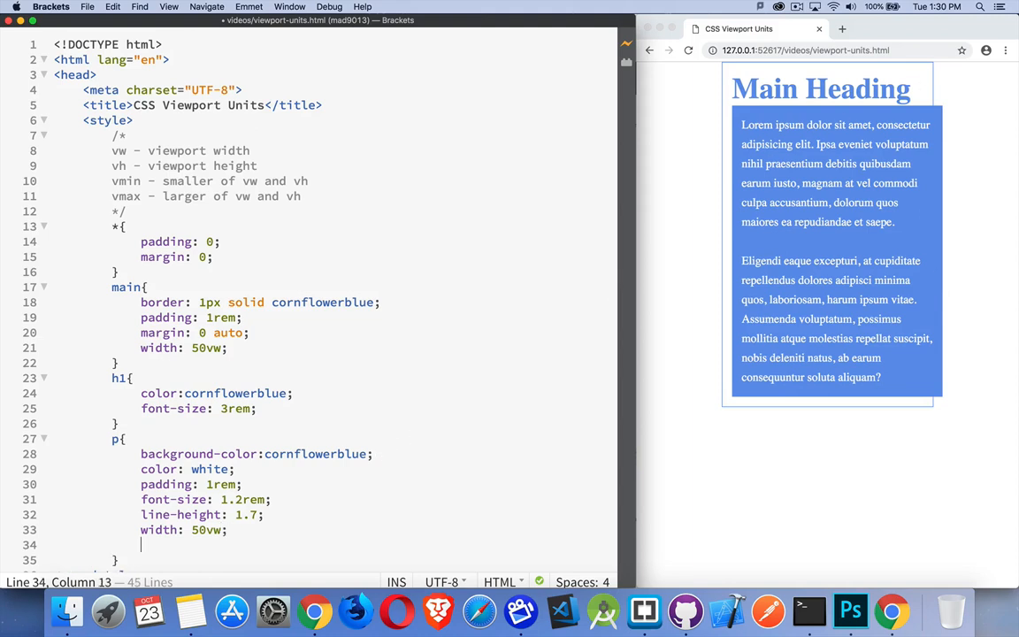
text(box)
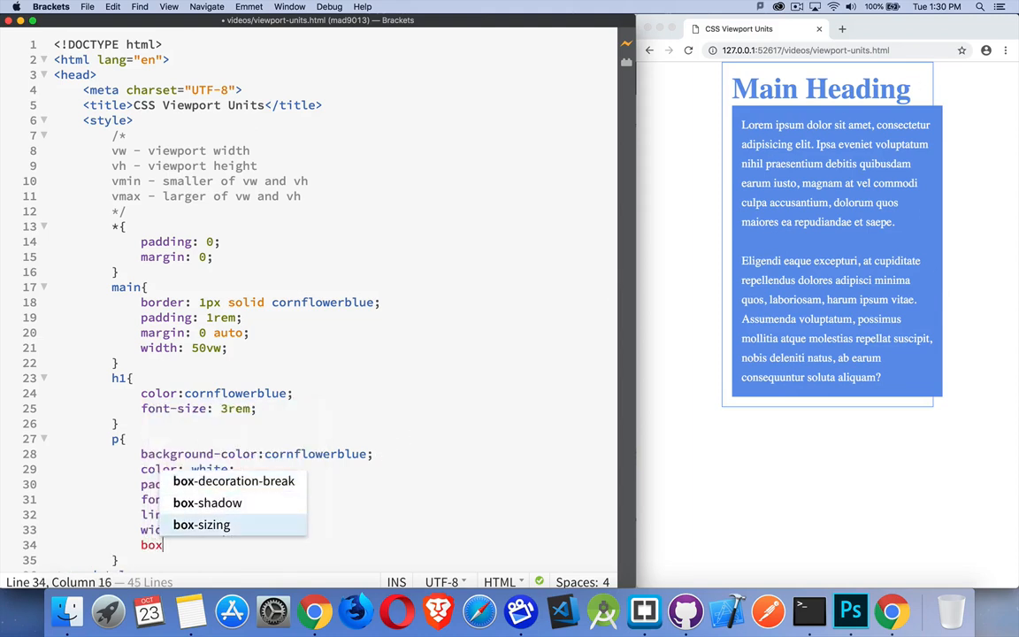
click(202, 524)
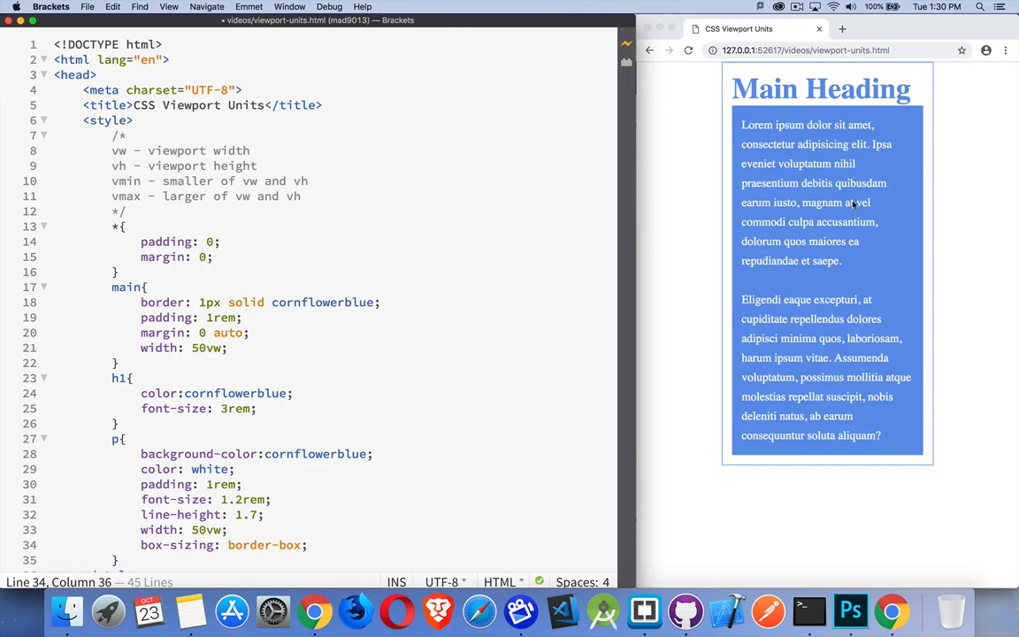
mouse_move(917, 318)
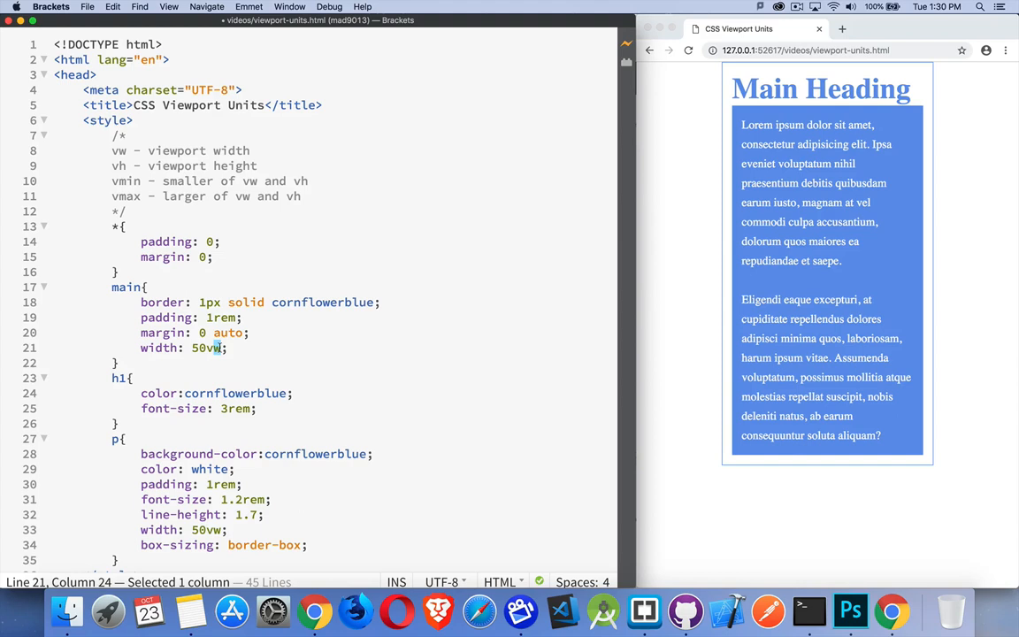
Make main's width 50vh and comment out the paragraph width and box-sizing lines
text(h)
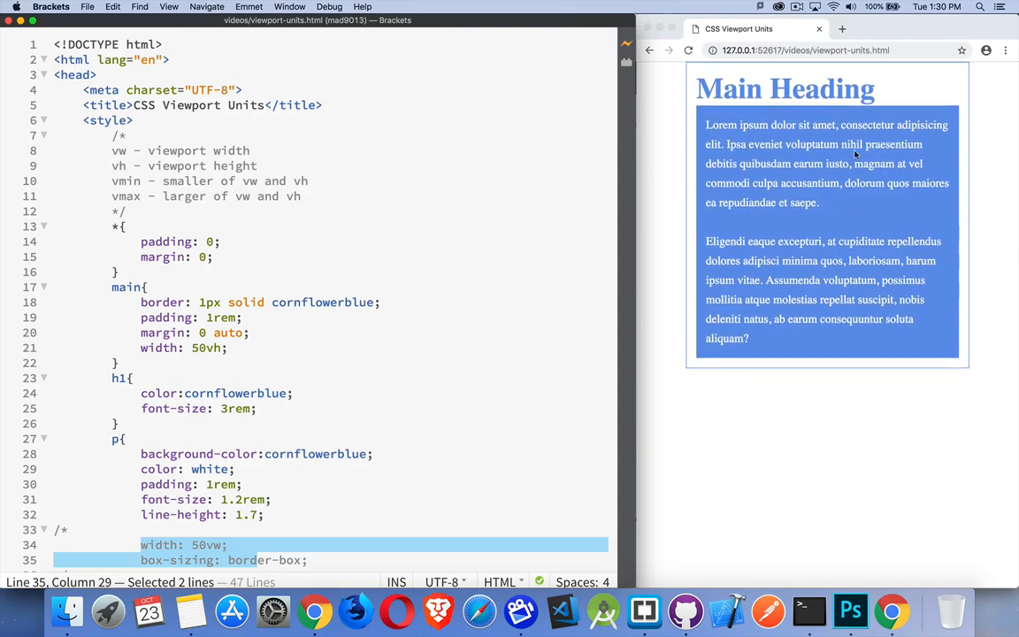
mouse_move(782, 147)
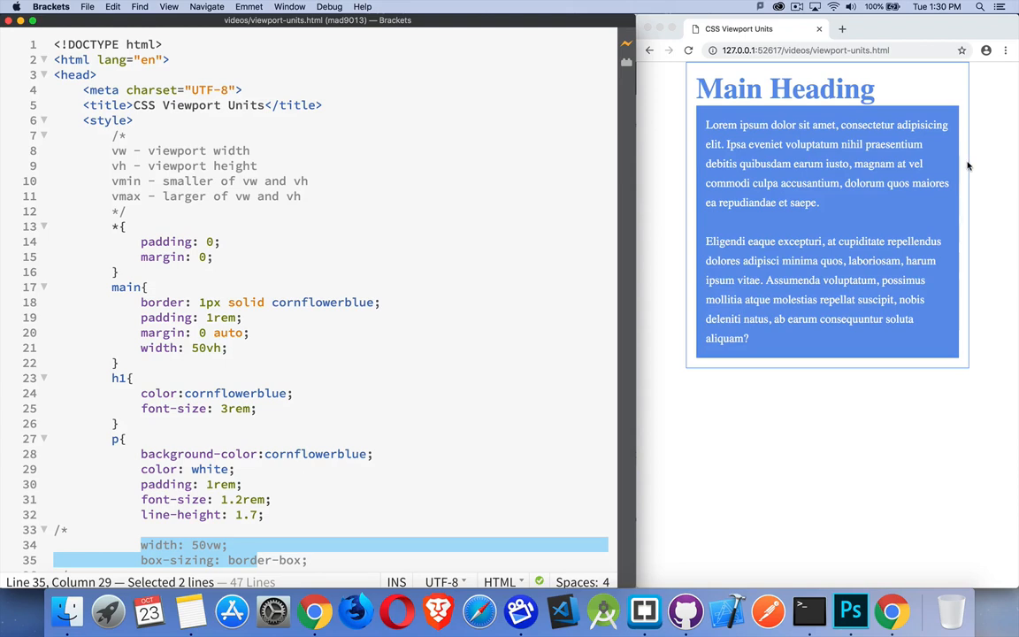
mouse_move(870, 140)
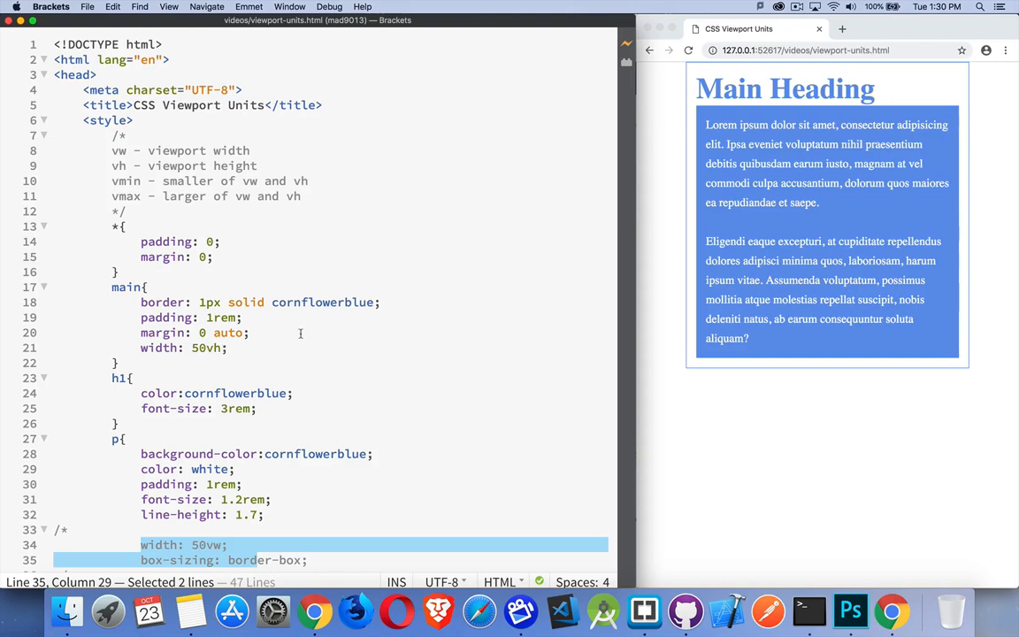
mouse_move(658, 460)
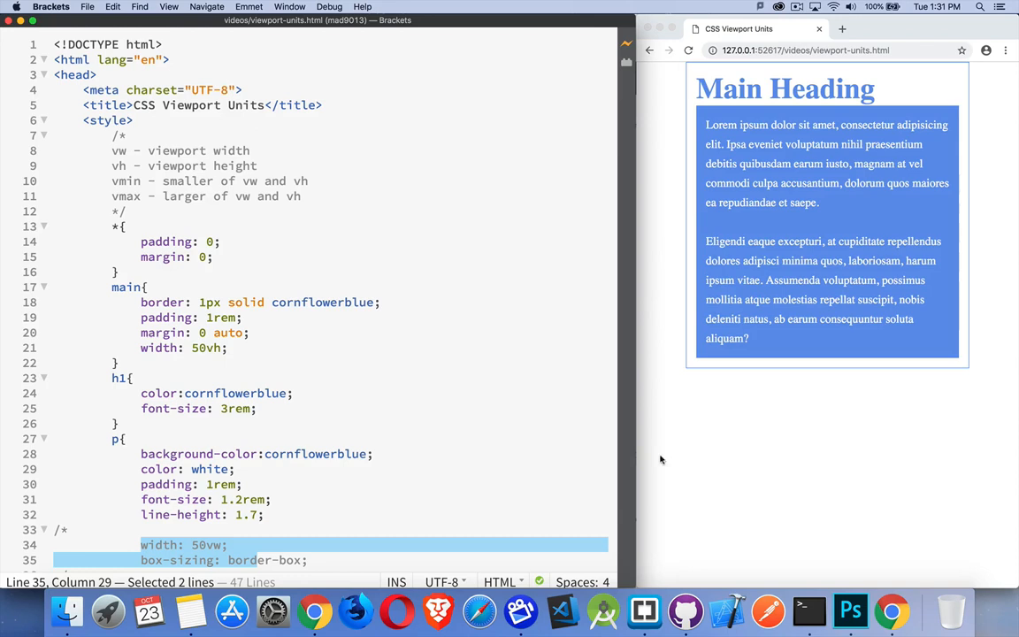
mouse_move(701, 377)
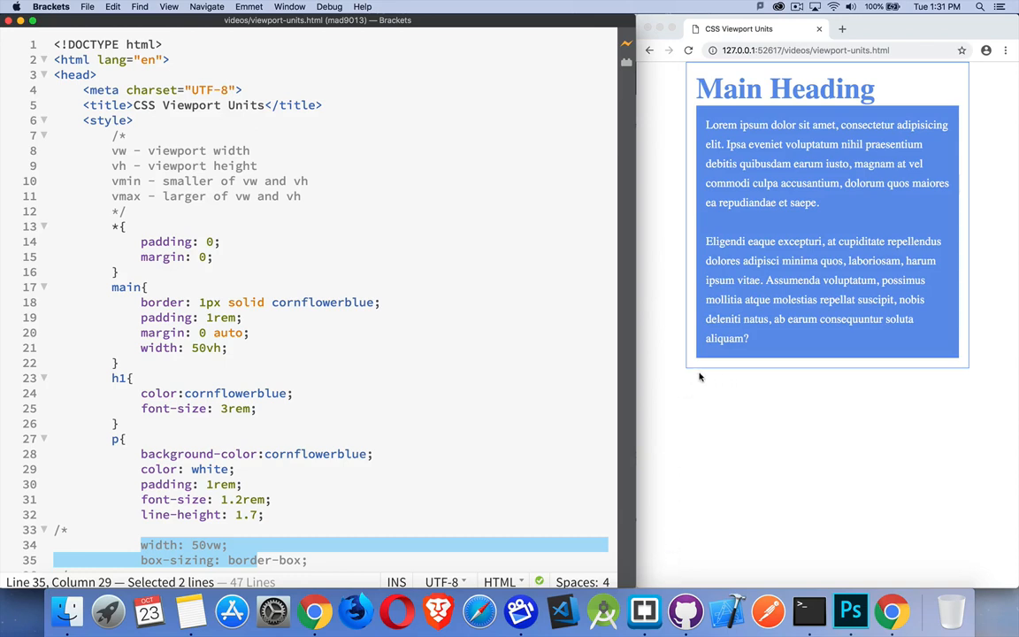
Replace the vh unit so main's width reads 50vmax
click(215, 347)
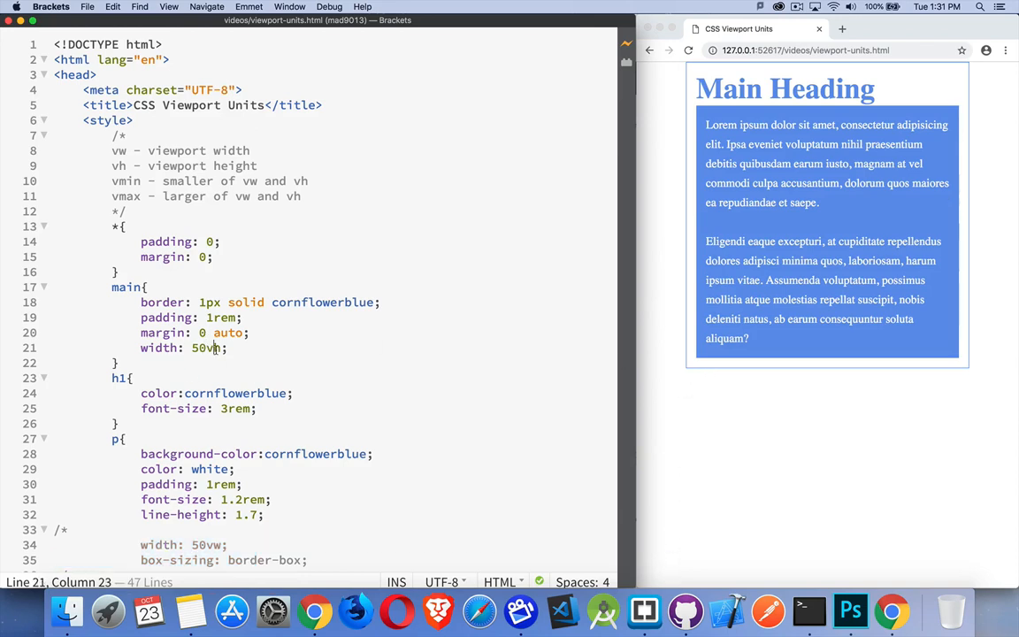
key(shift+Right)
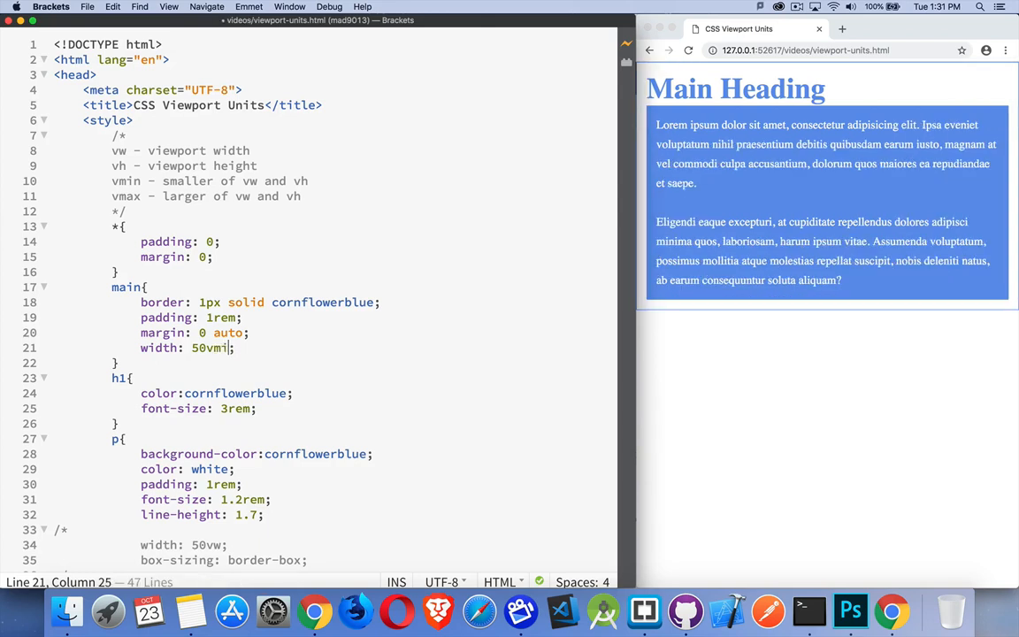
text(n)
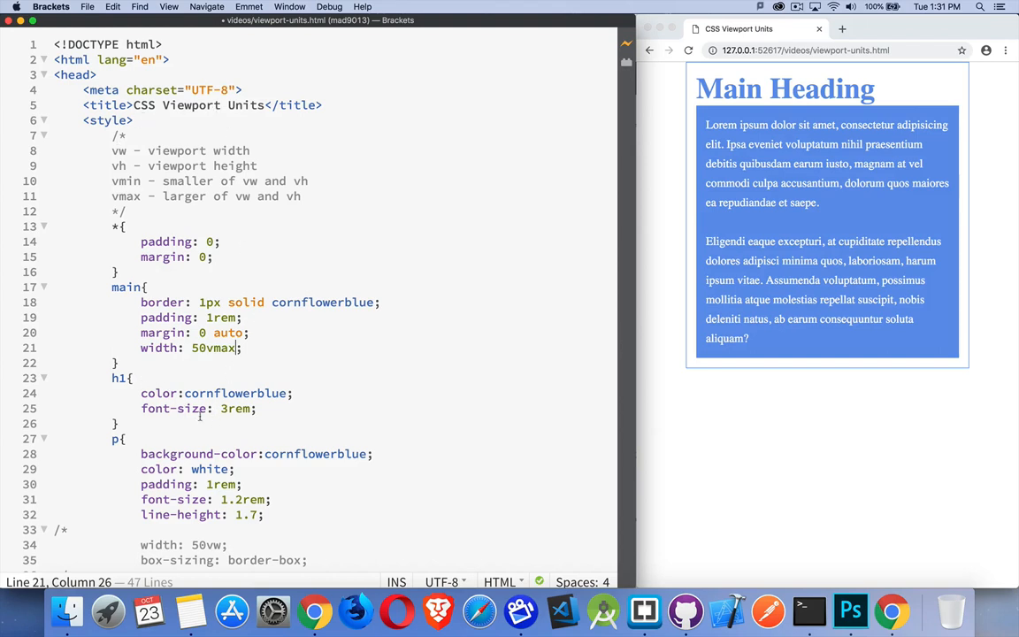
Replace the h1 font-size 3rem with 5vh
click(222, 406)
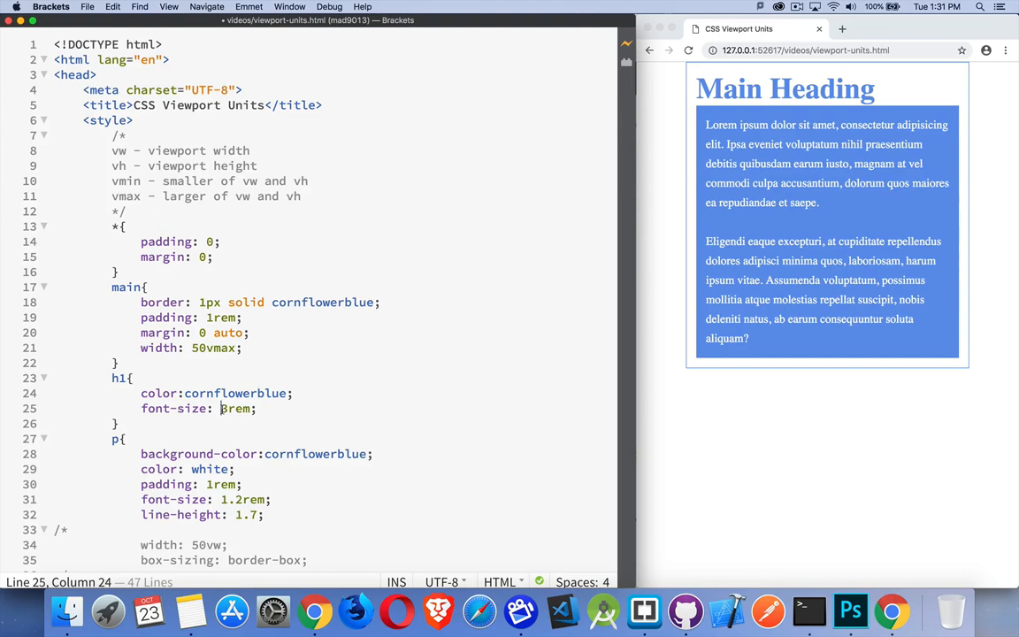
double_click(236, 407)
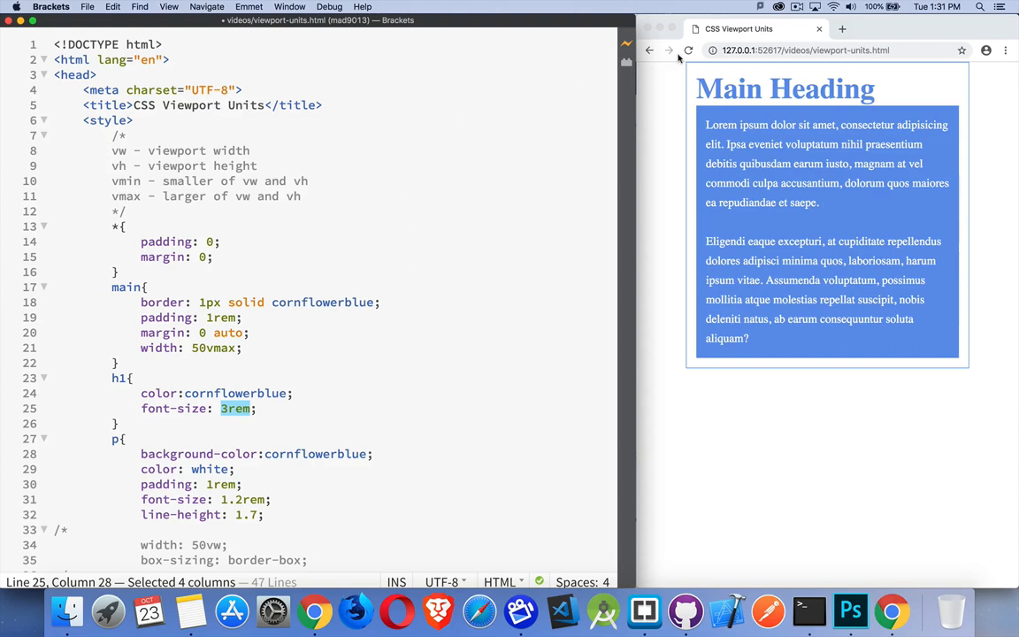
mouse_move(665, 114)
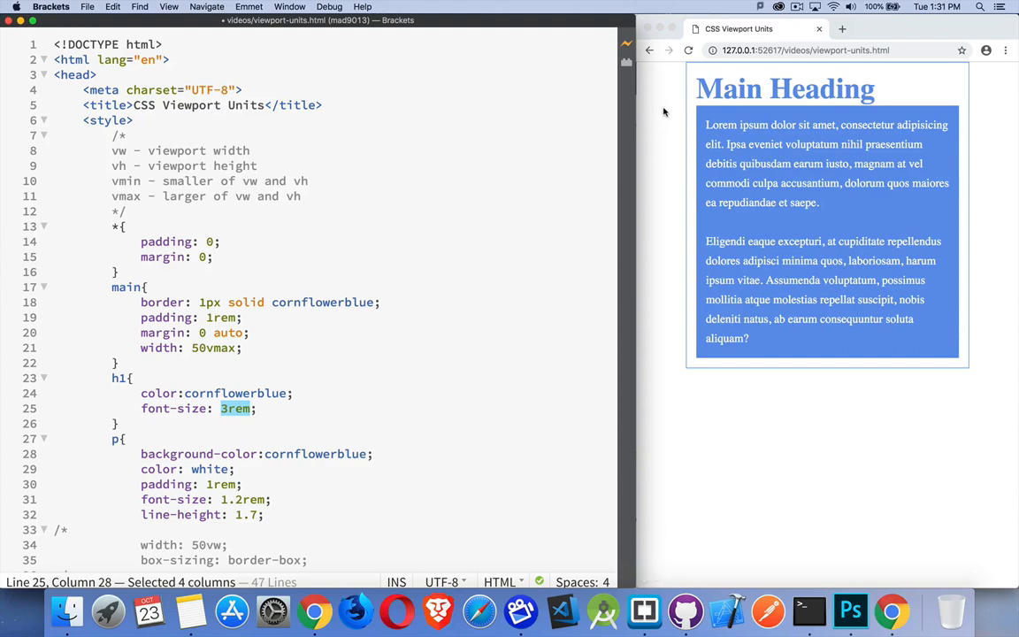
mouse_move(618, 132)
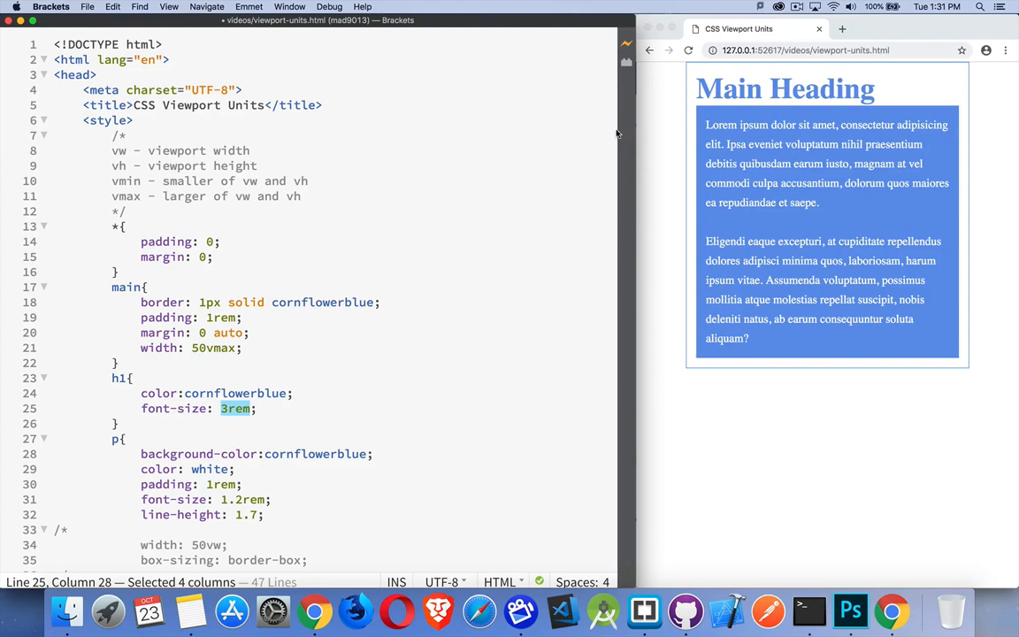
click(221, 407)
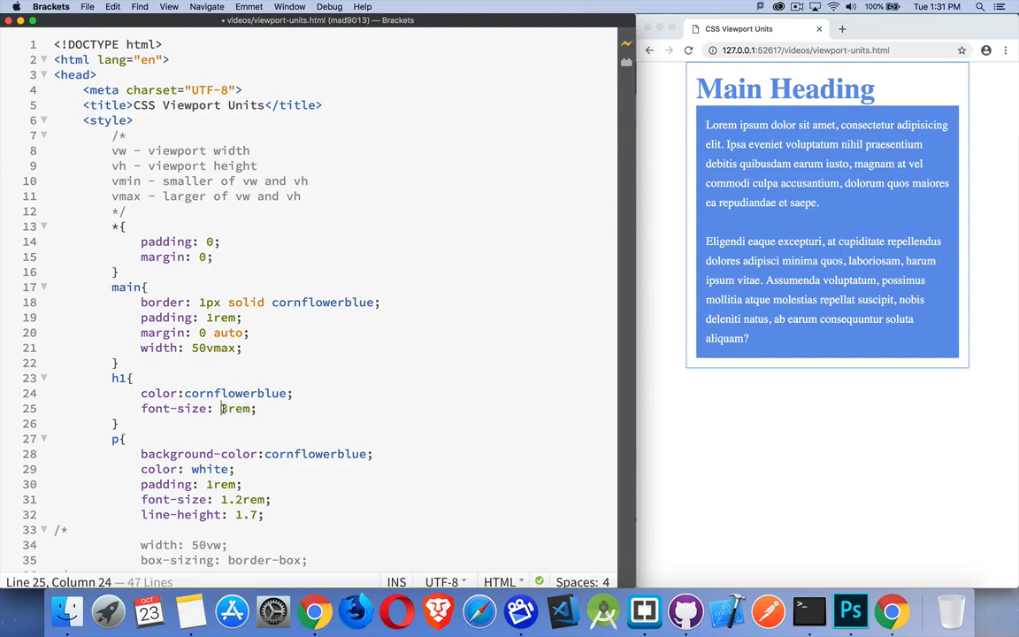
text(5)
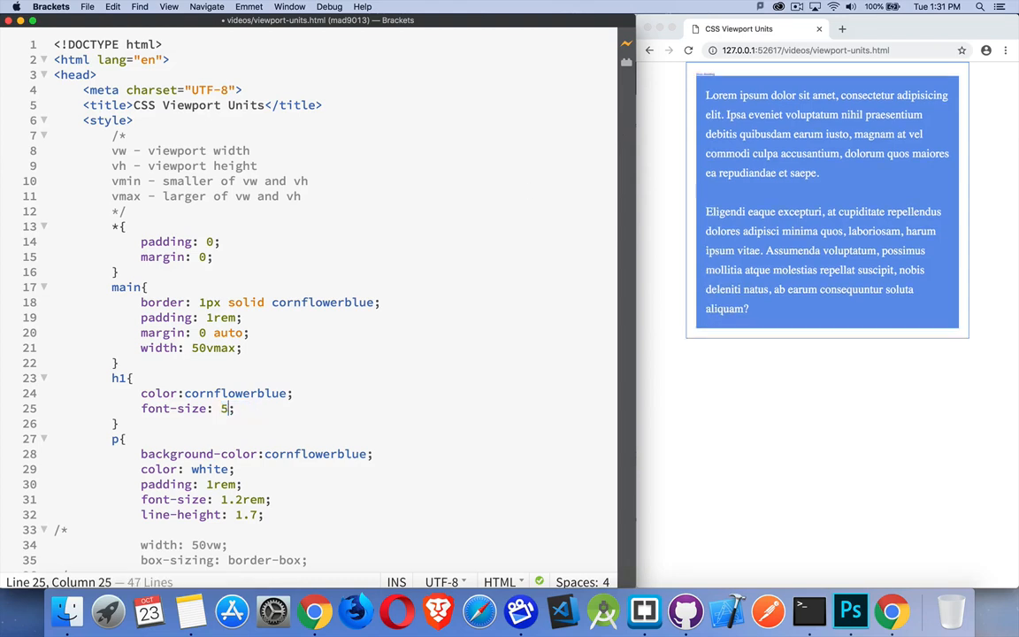
text(vh)
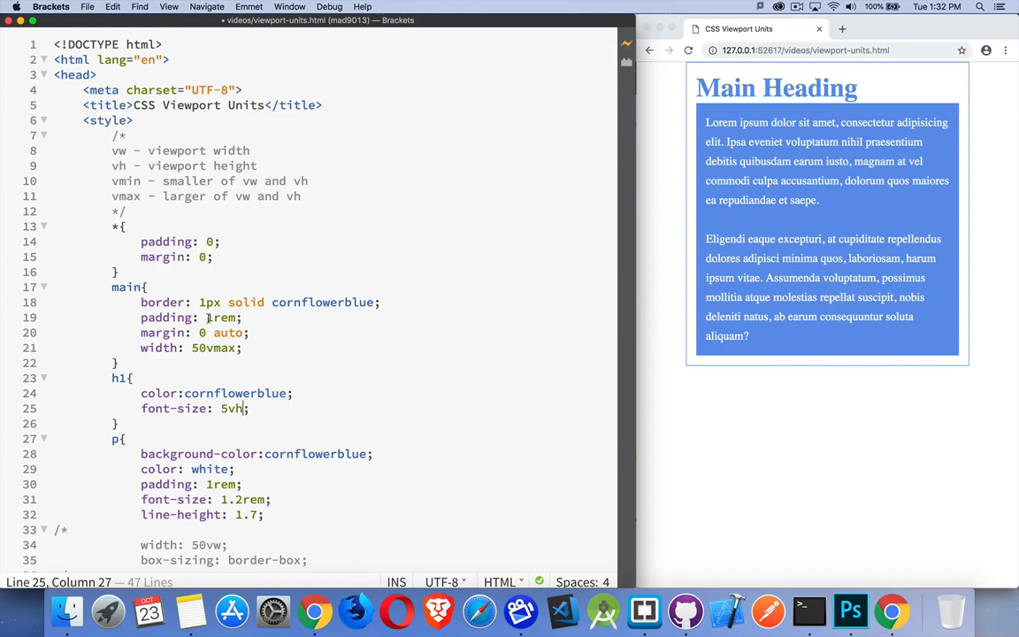
Replace main's padding 1rem with 1vh, then 1vw
click(209, 317)
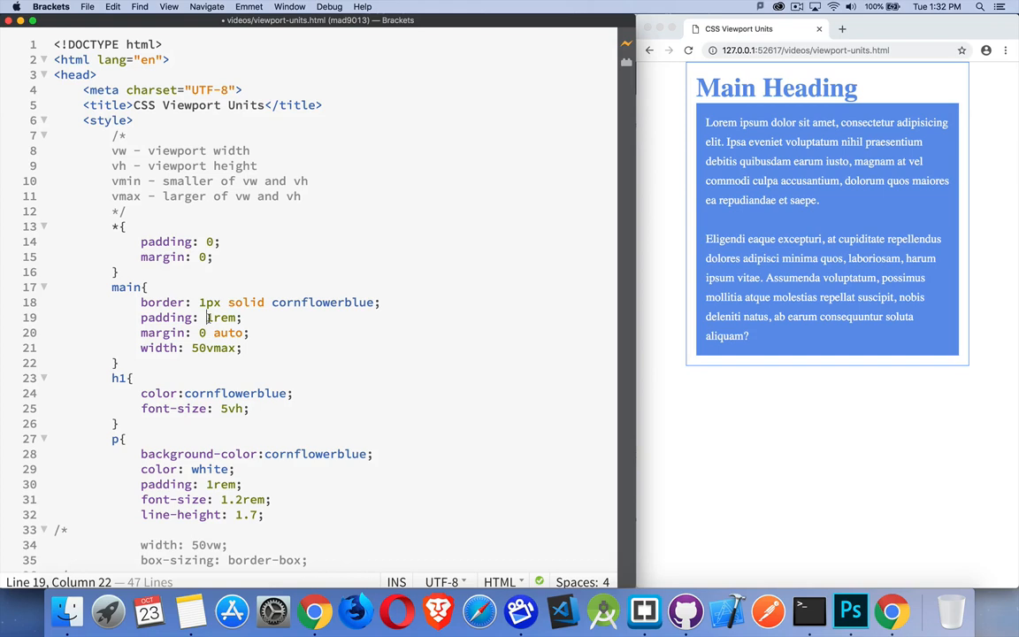
double_click(221, 318)
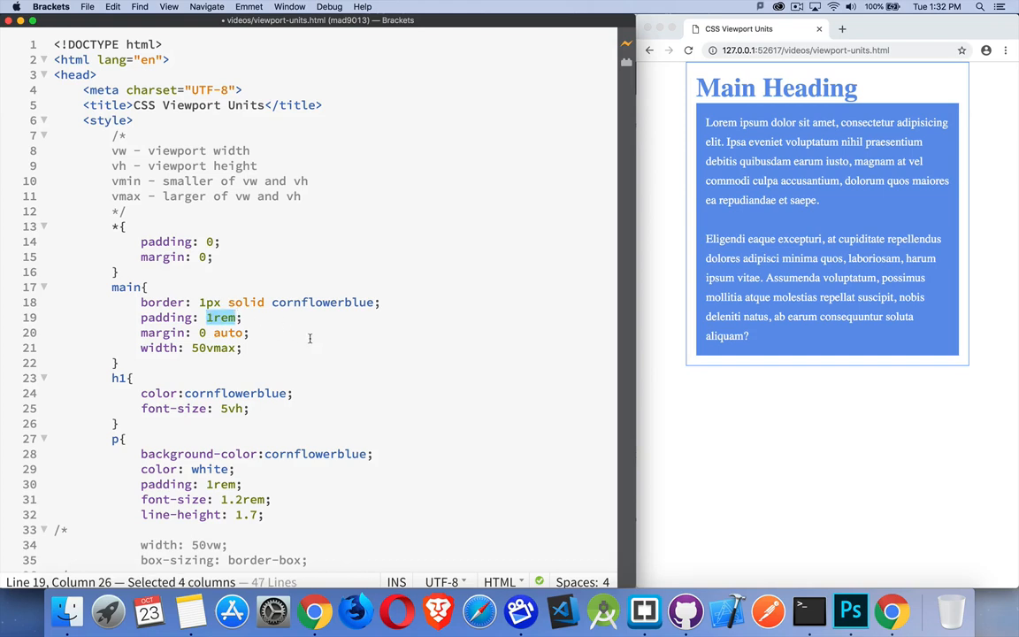
text(1vh)
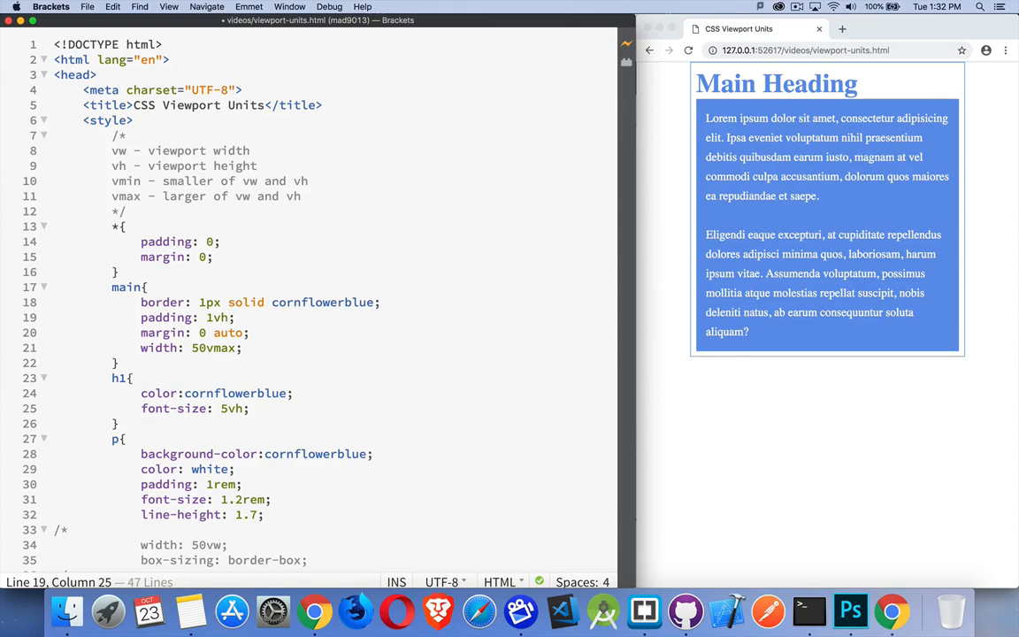
text(vw)
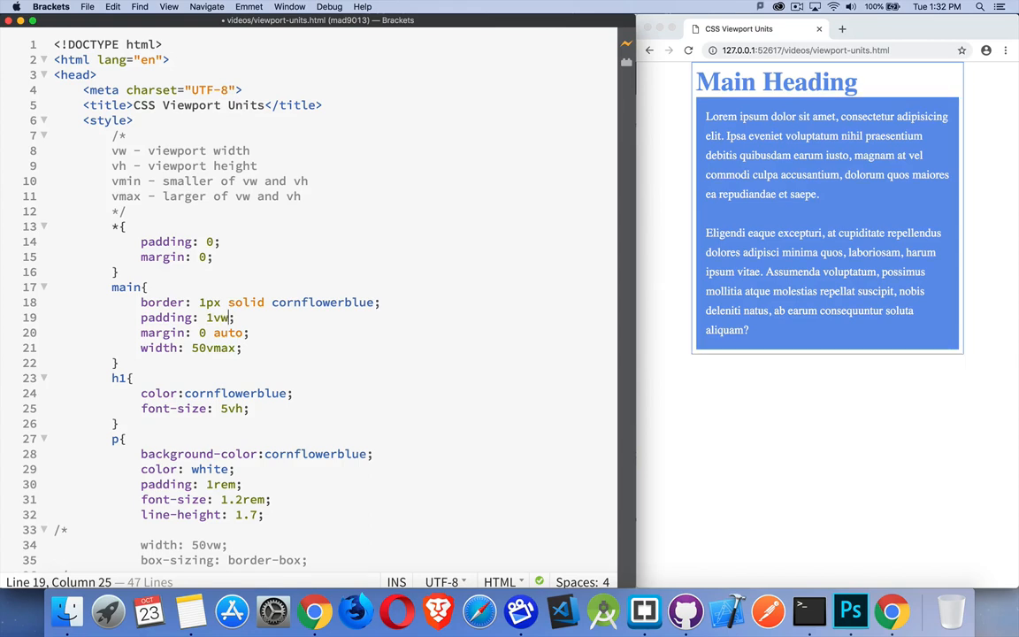
Change the padding unit to vmax and adjust the amount
key(Backspace)
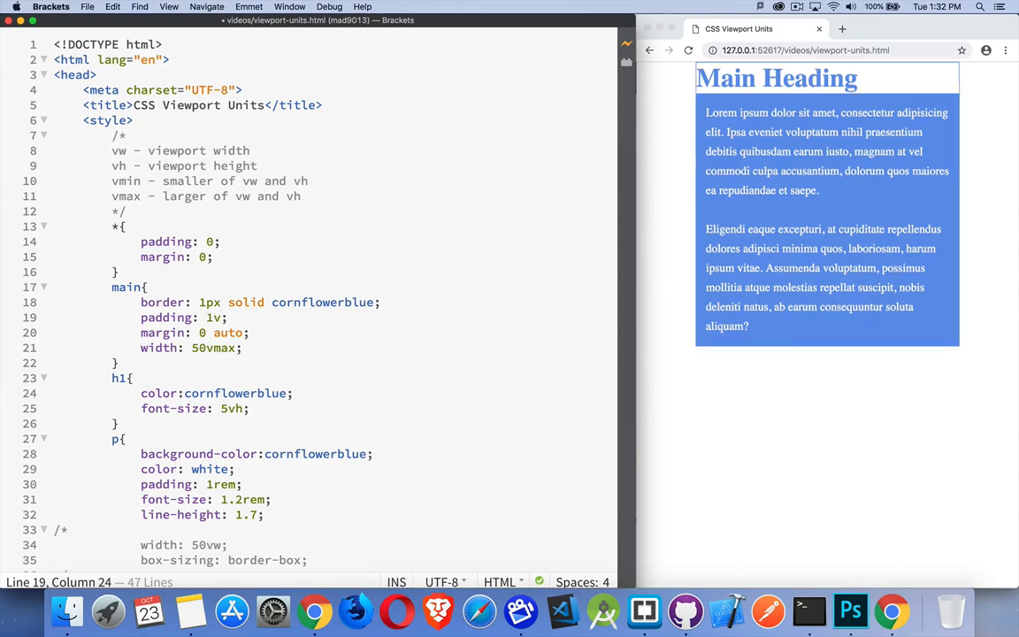
text(max)
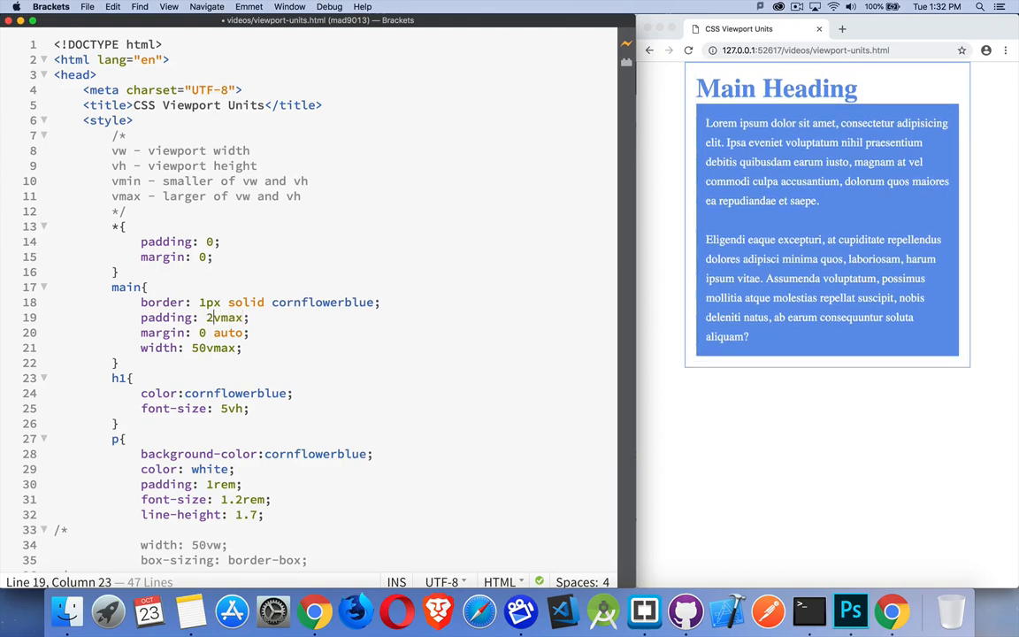
text(3)
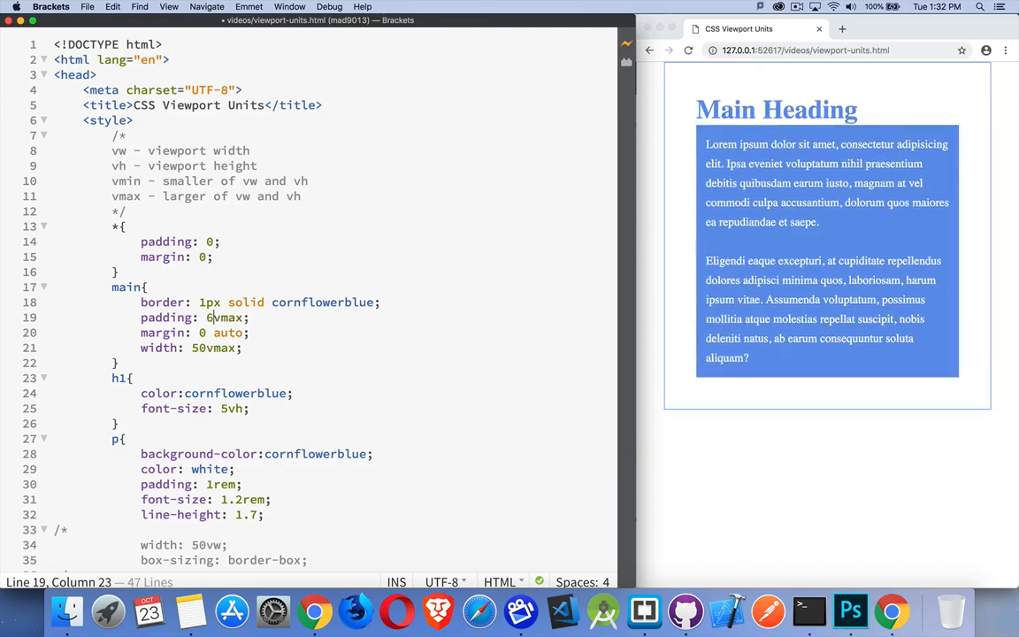
key(Backspace)
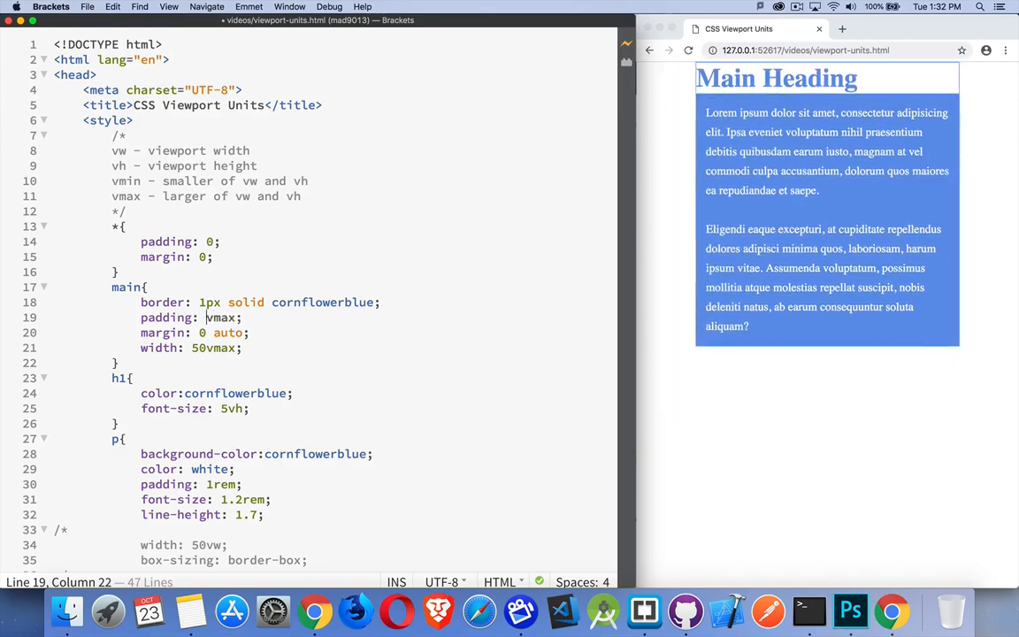